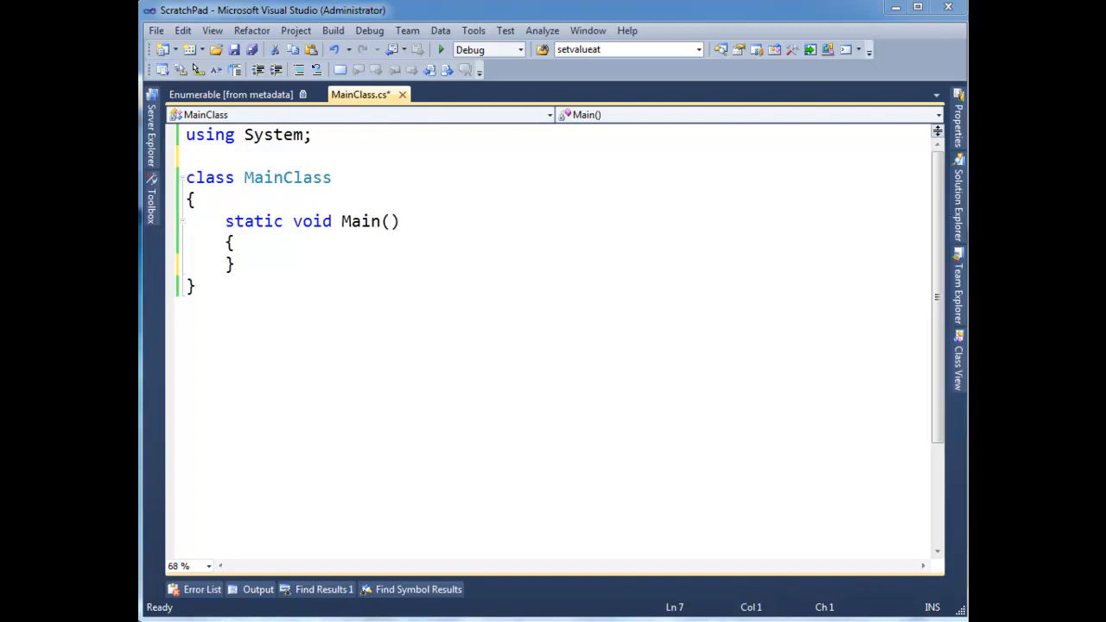
Declare int[] numbers = new[] { 2, 4, 8, 1, 9, 2, 0, 3, 4, 2 }; inside Main.
text(i)
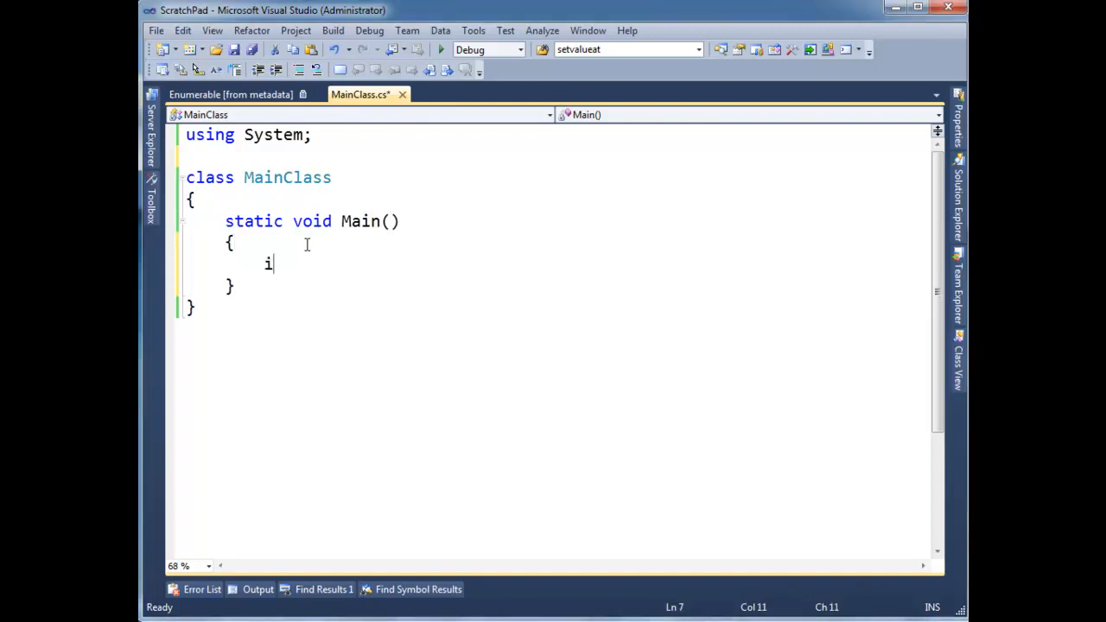
text(nt[])
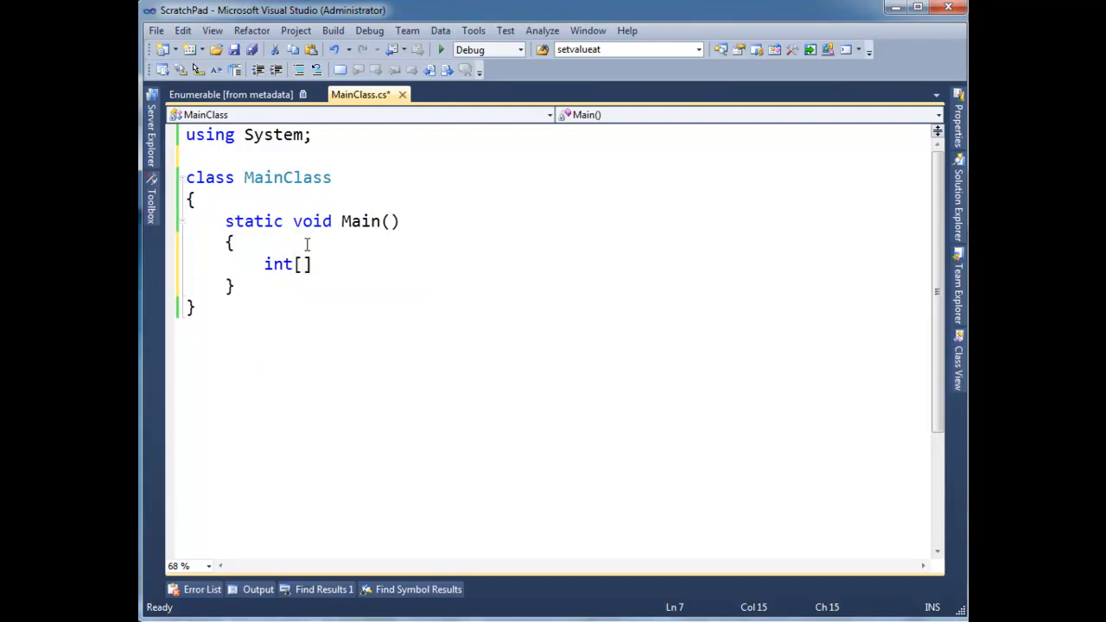
text(number =)
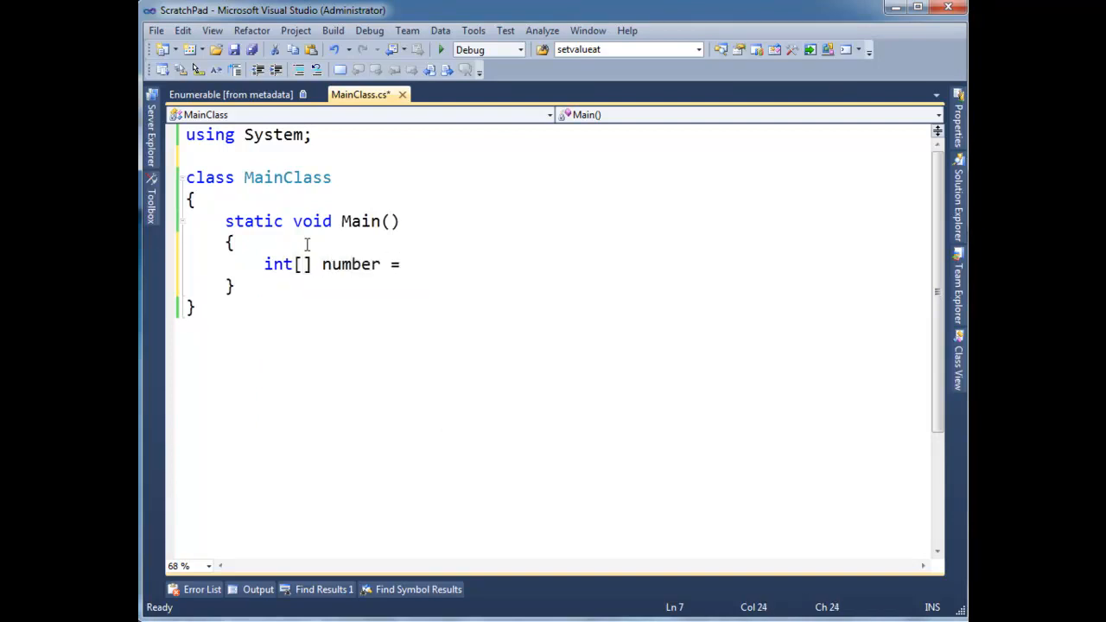
text(new[] { };)
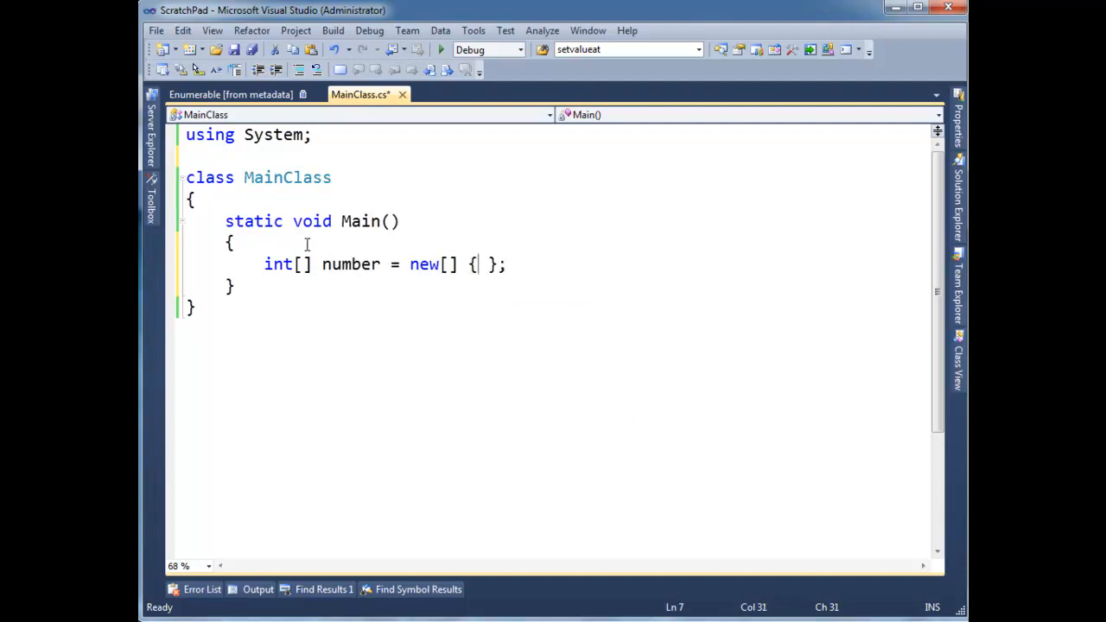
text(2,4)
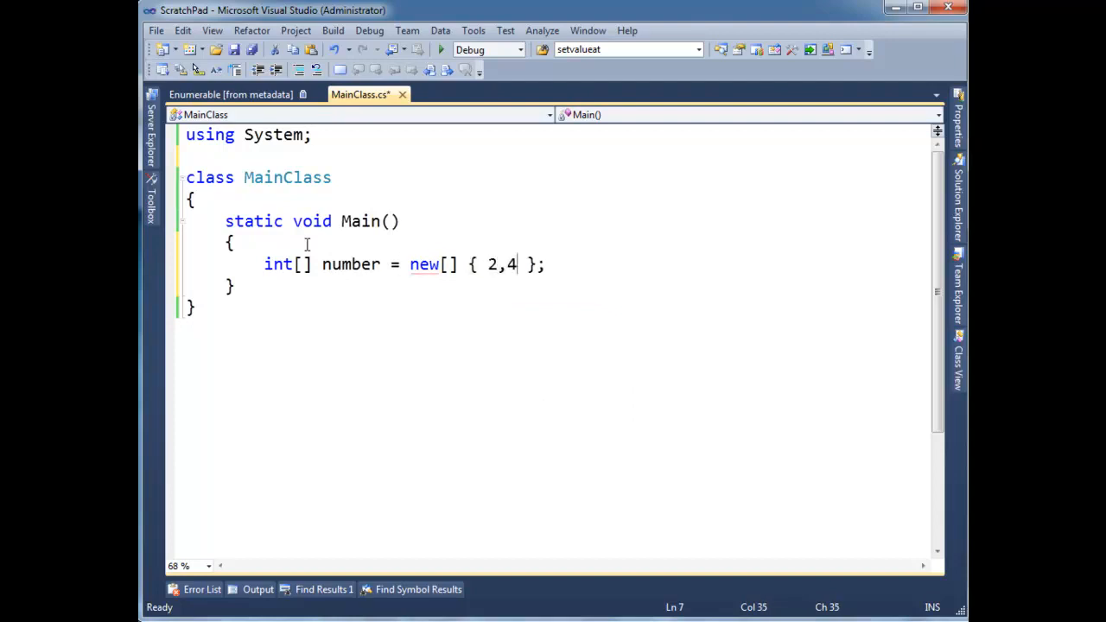
text(,8,1,9,2)
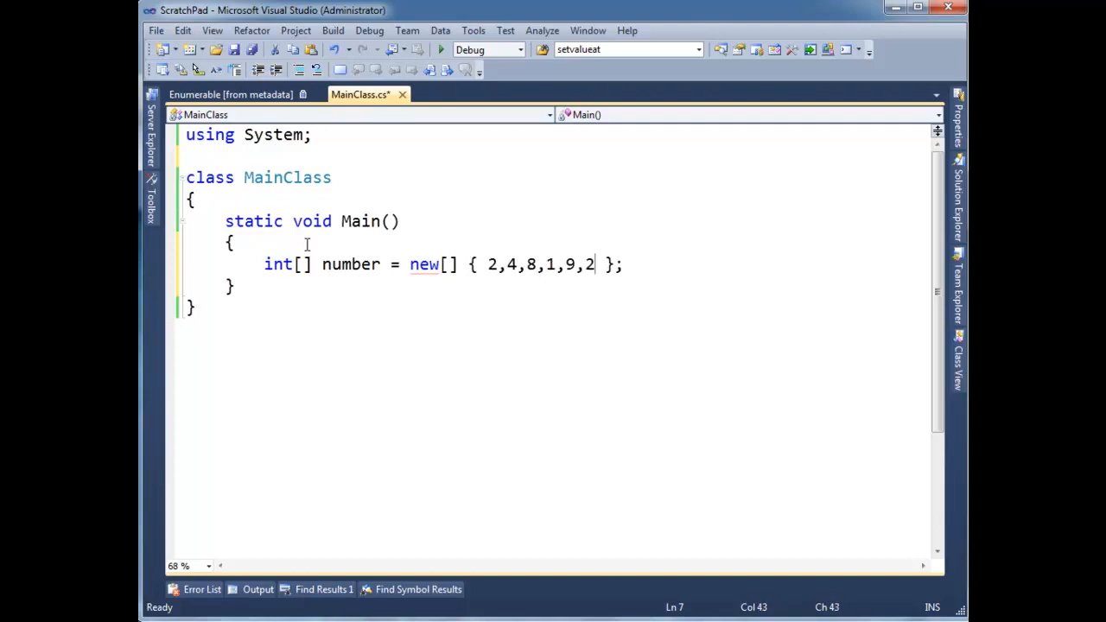
text(,0,3,4,2)
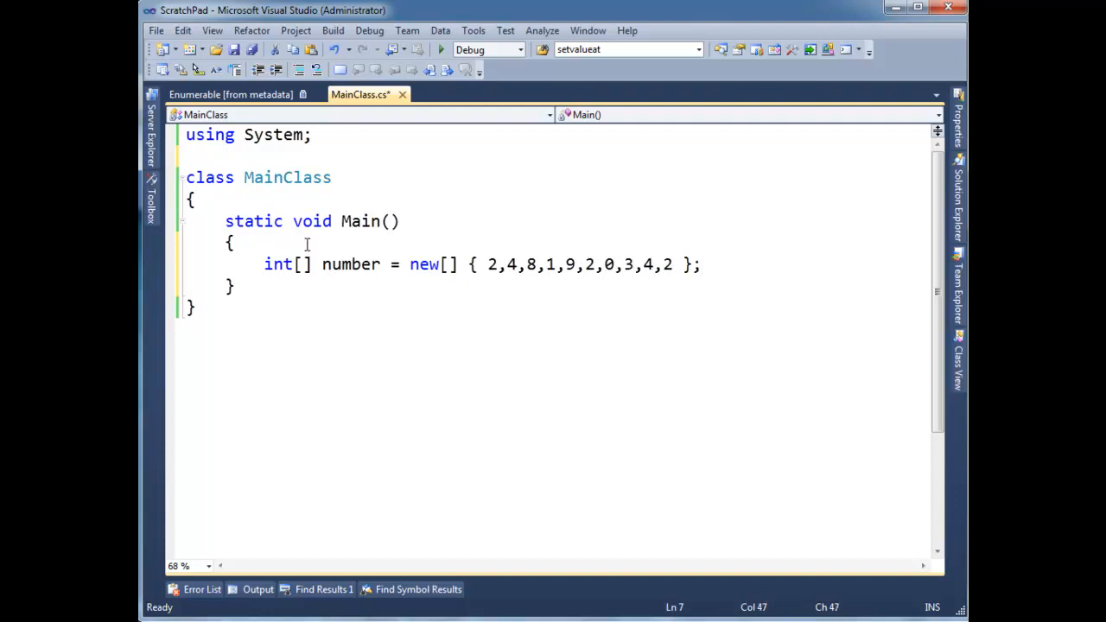
text(s)
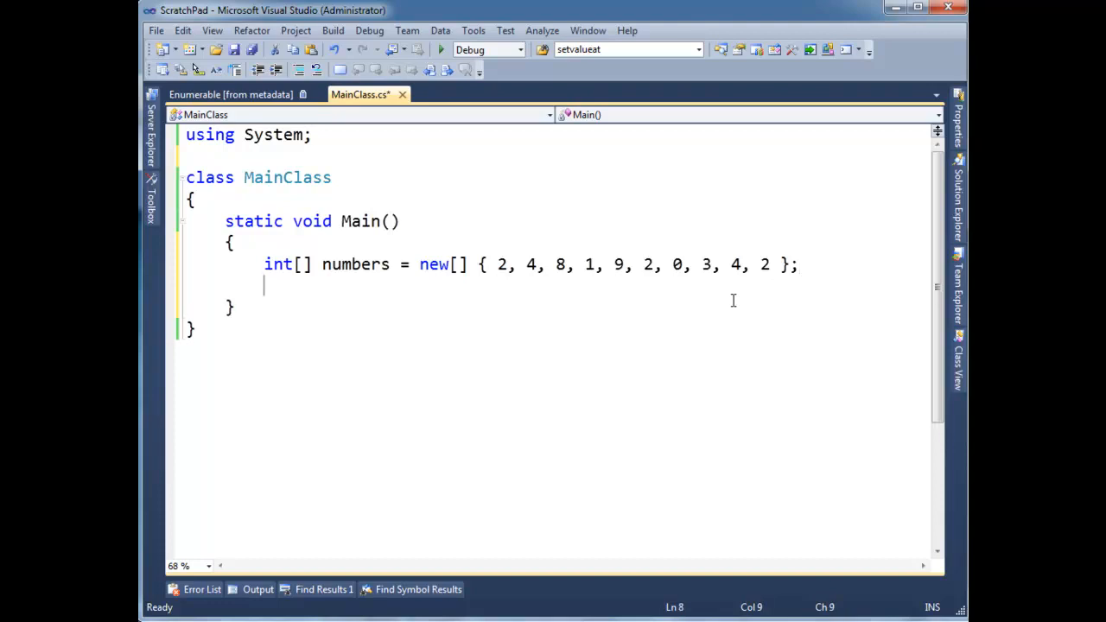
Add using System.Linq; below using System; and begin the var result declaration.
key(enter)
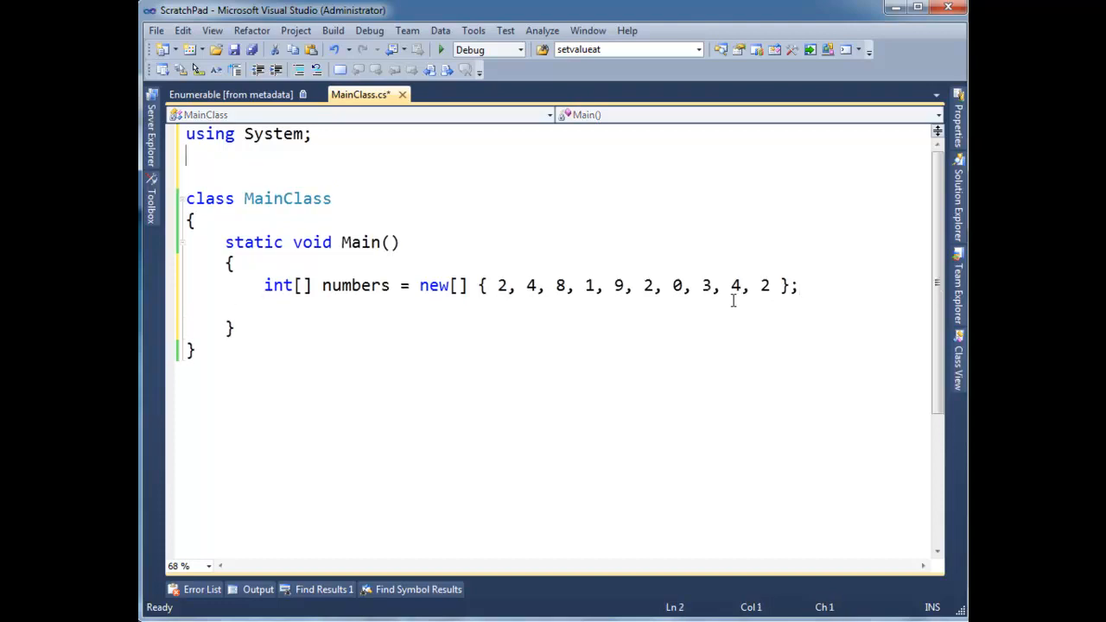
text(using System.)
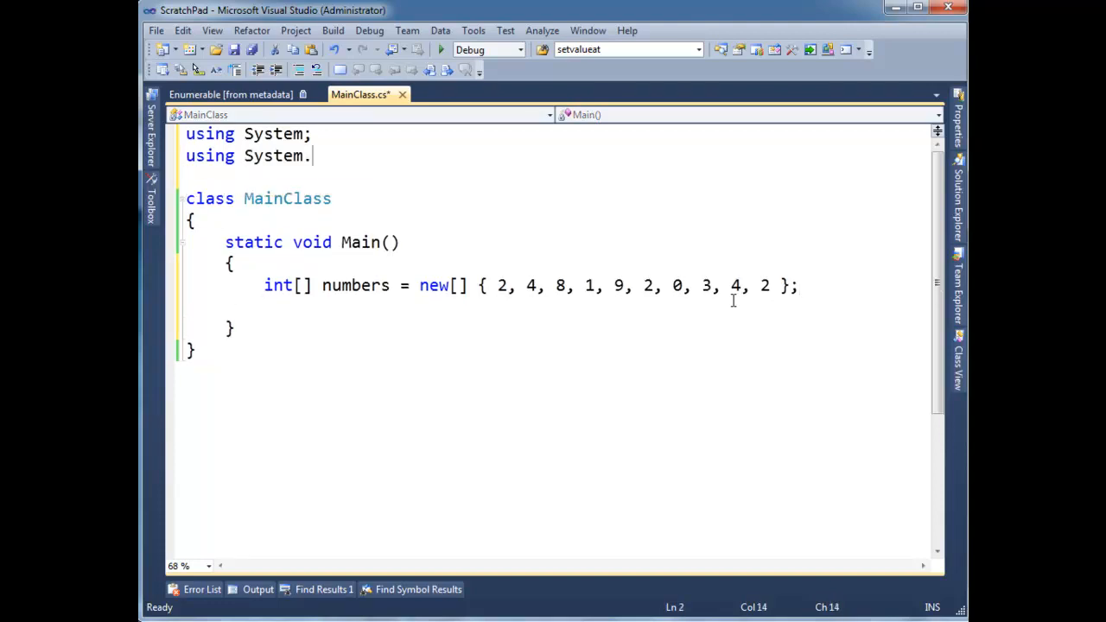
text(Linq;)
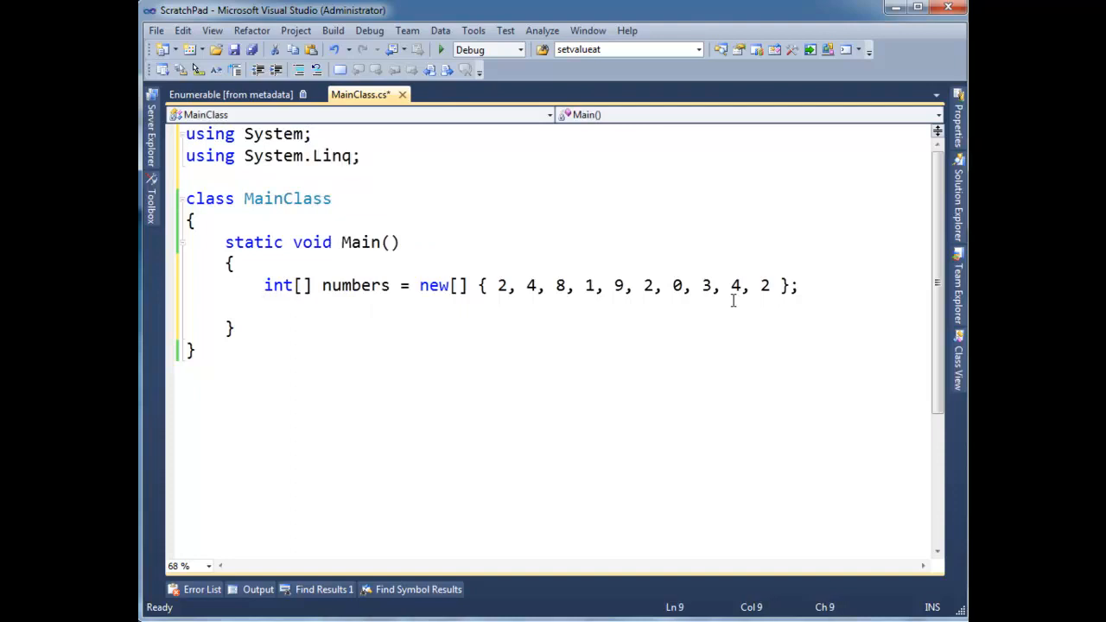
text(var result =)
text(f)
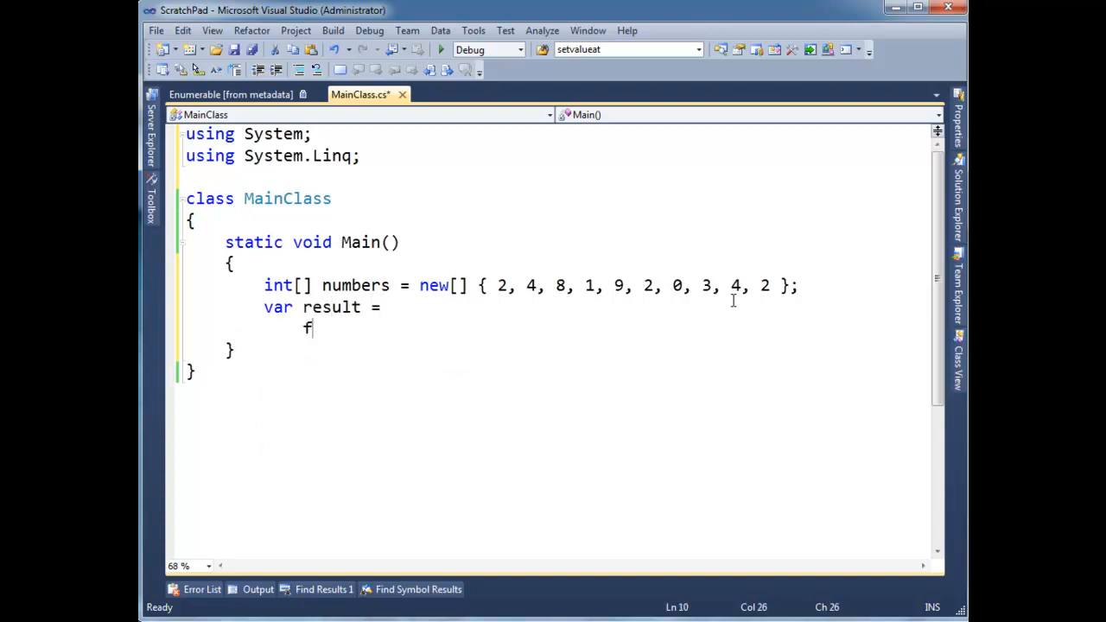
Write the query from n in numbers where n < 5 select n for result.
text(rom n in numbers)
text(w)
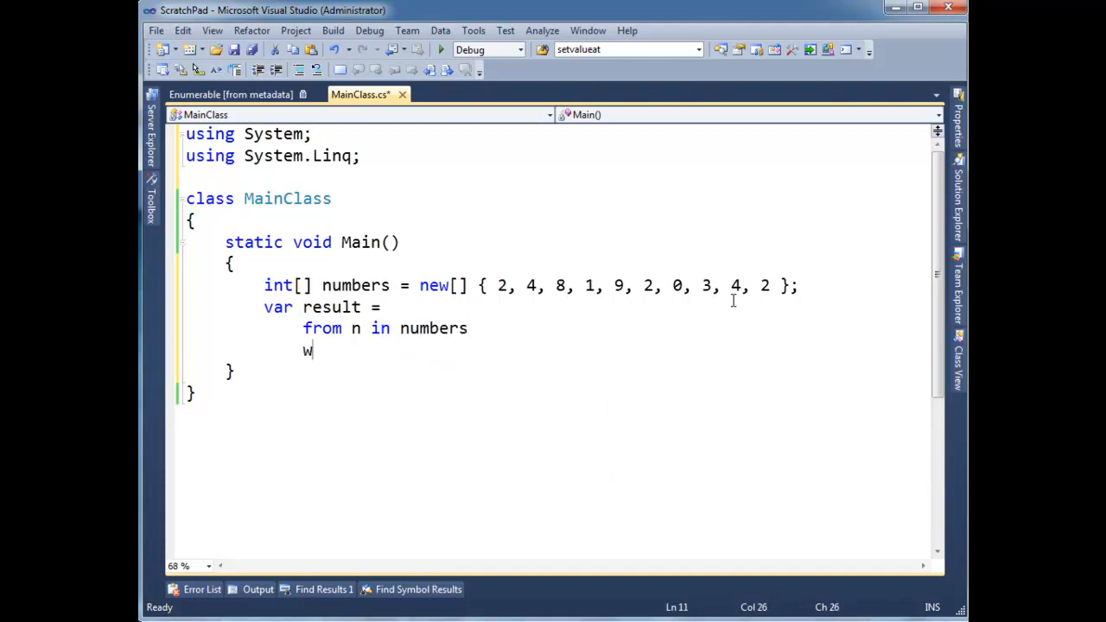
text(here n < 5)
text(select n;)
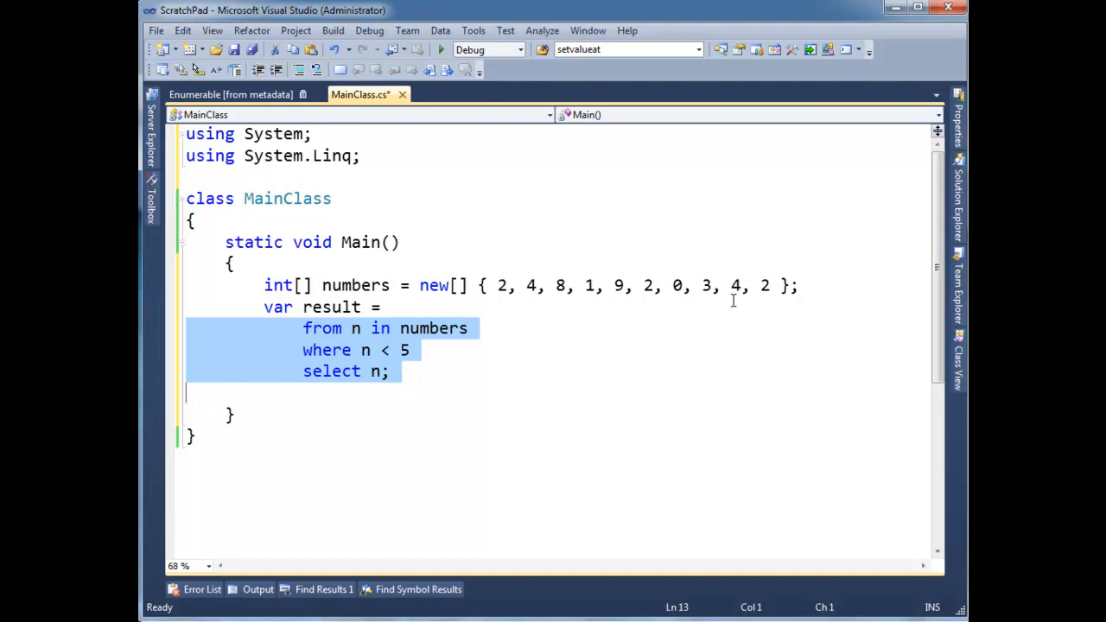
click(263, 392)
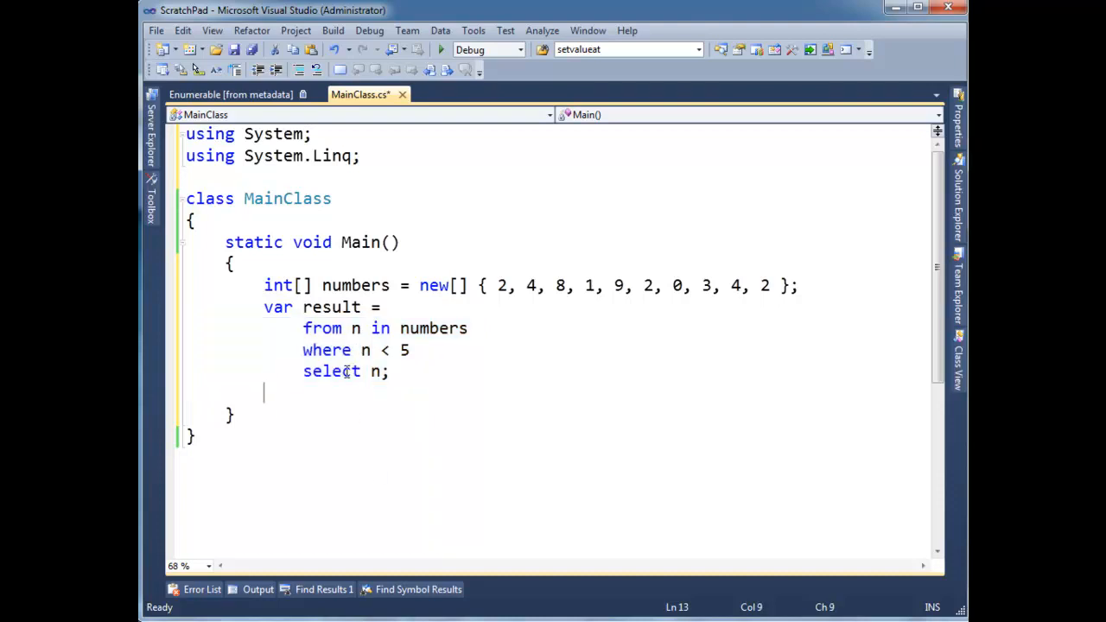
double_click(331, 371)
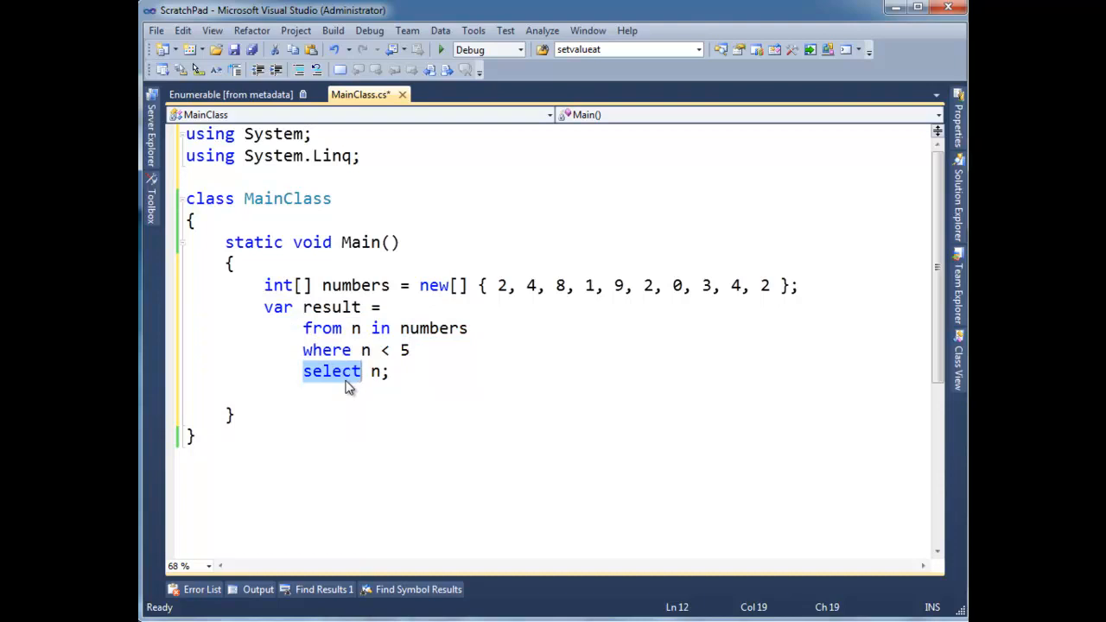
click(345, 371)
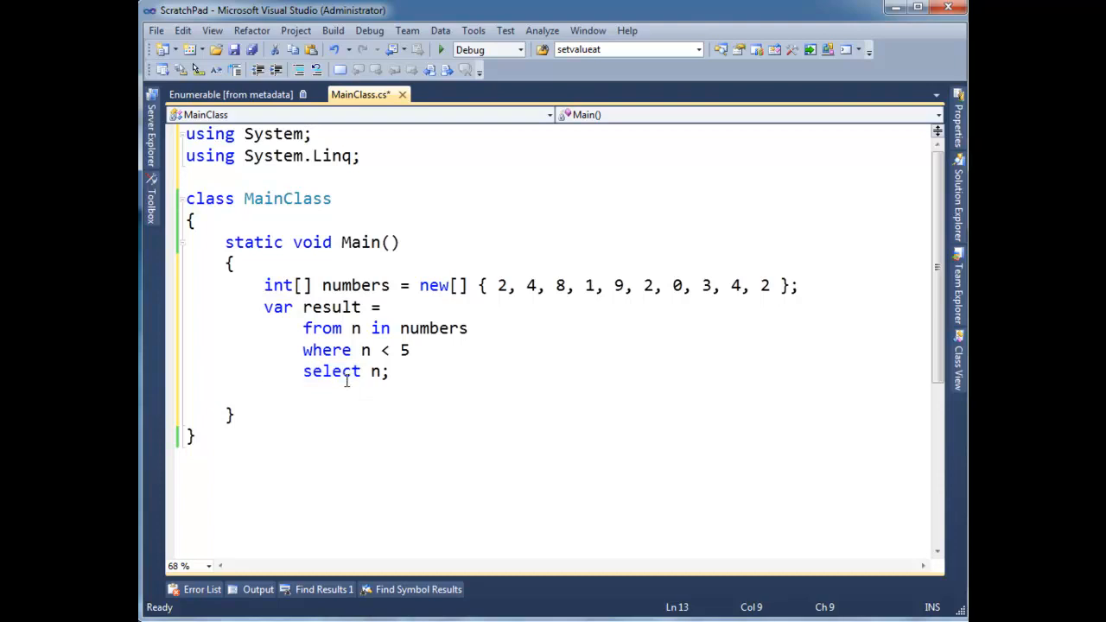
click(287, 403)
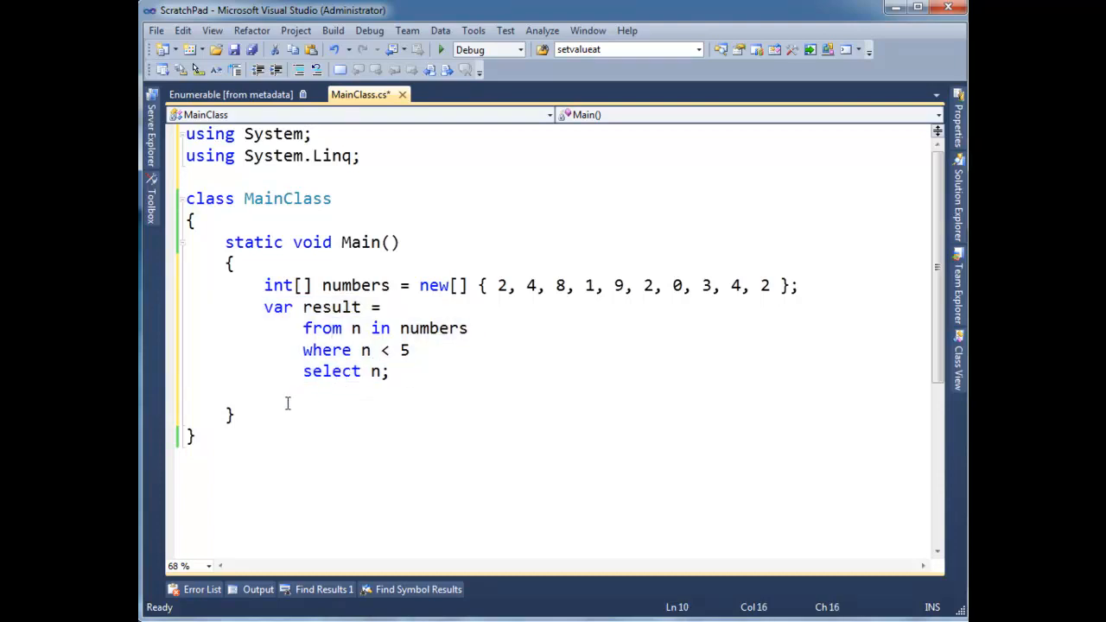
Add foreach(int i in result) with Console.WriteLine(i); and run to see numbers below 5.
text(foreach()
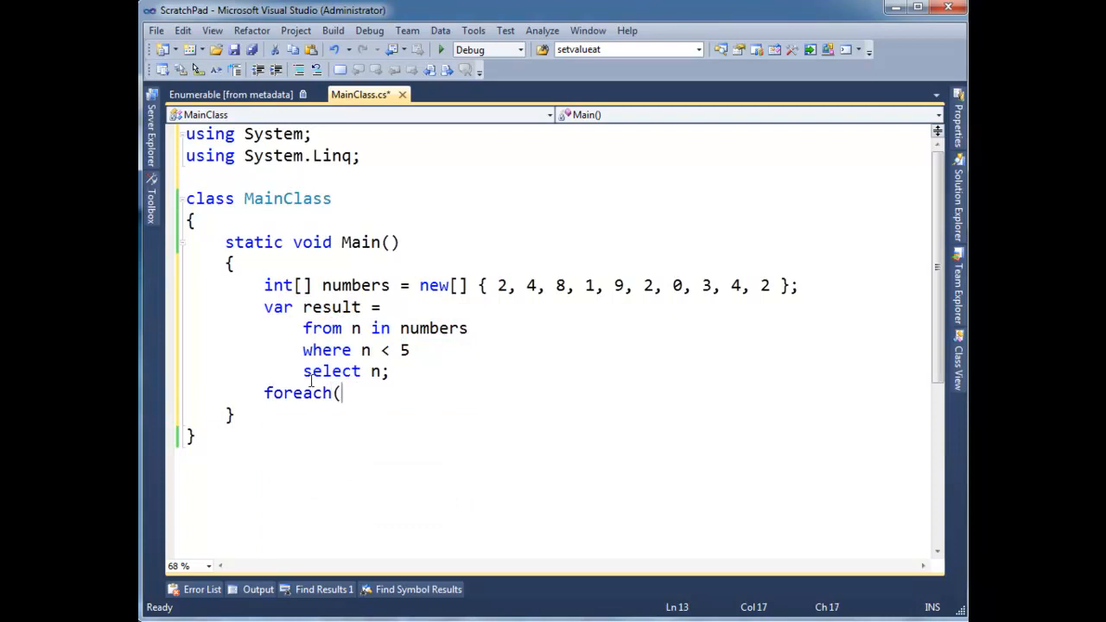
mouse_move(389, 391)
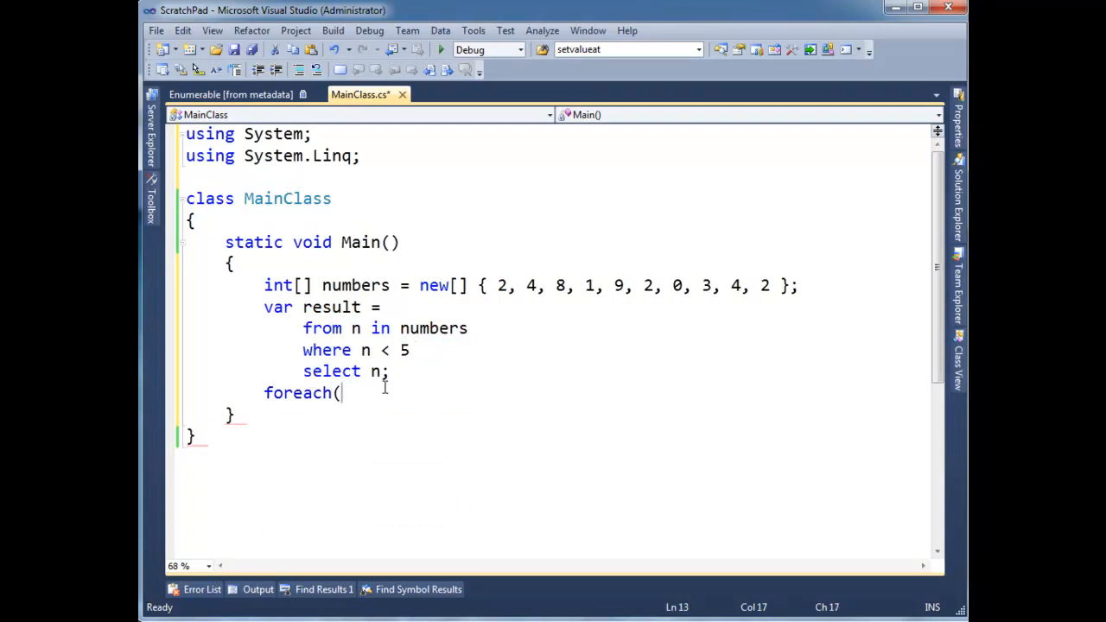
click(441, 328)
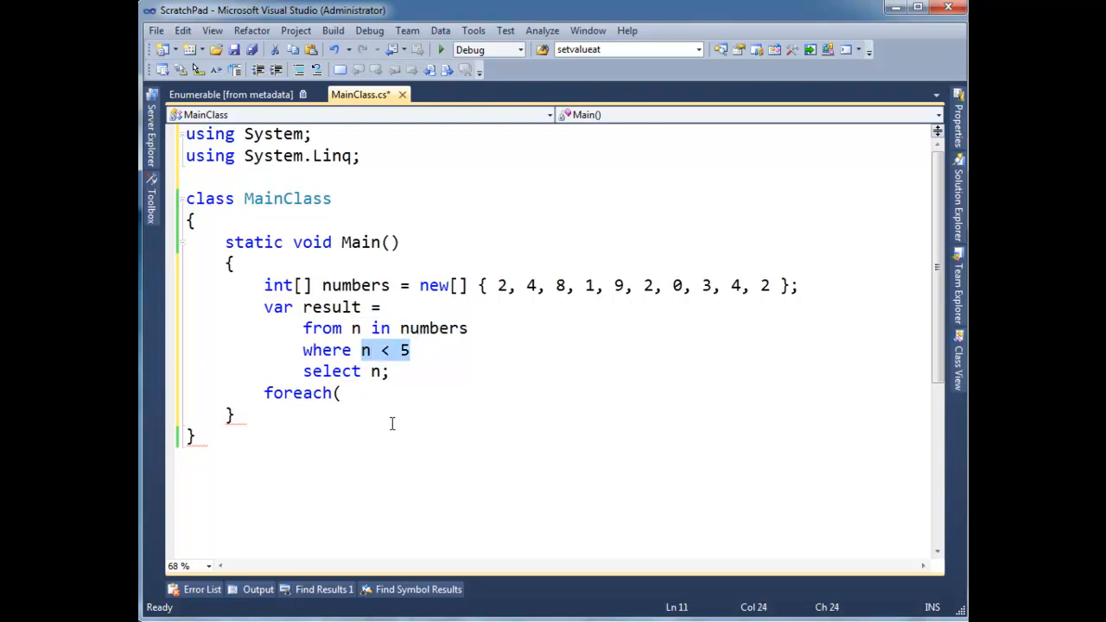
text(int i)
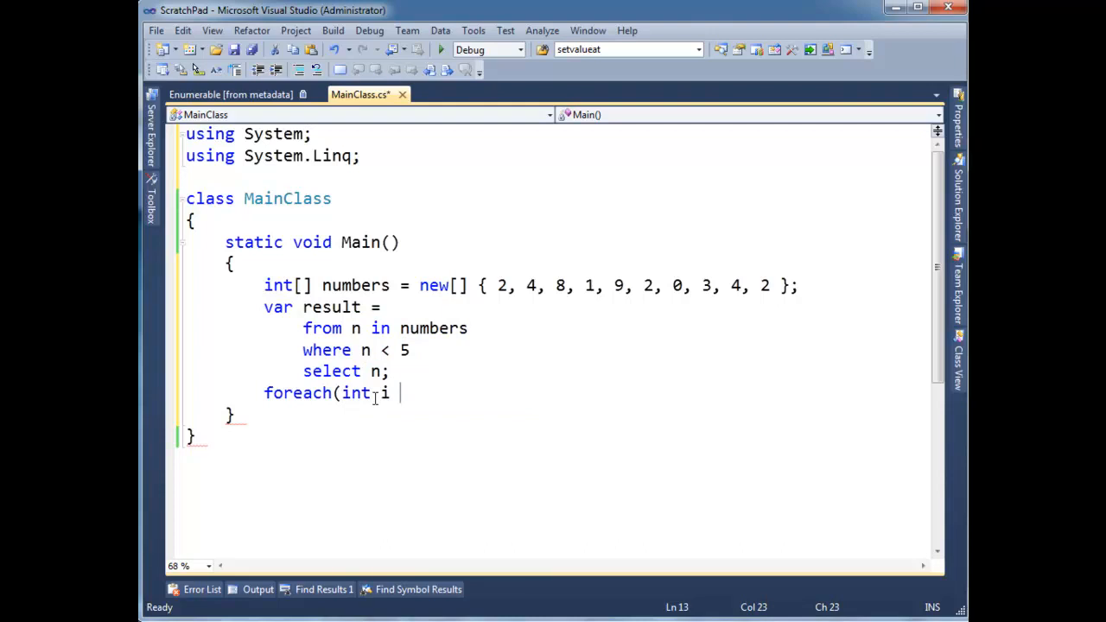
text(in result))
text(cw)
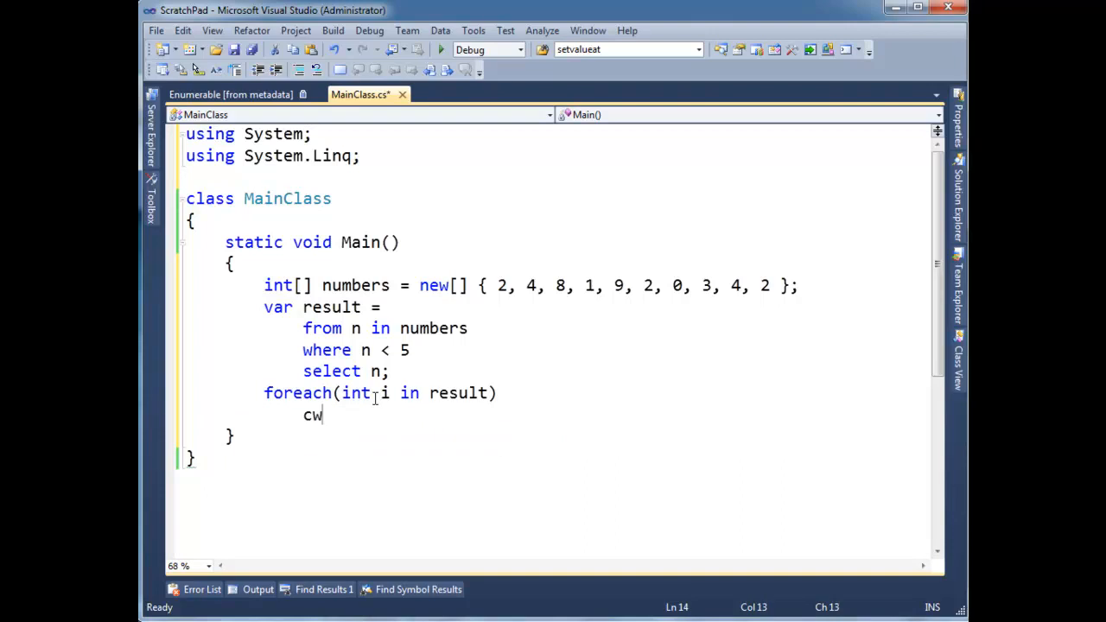
text(Console.WriteLine(i);)
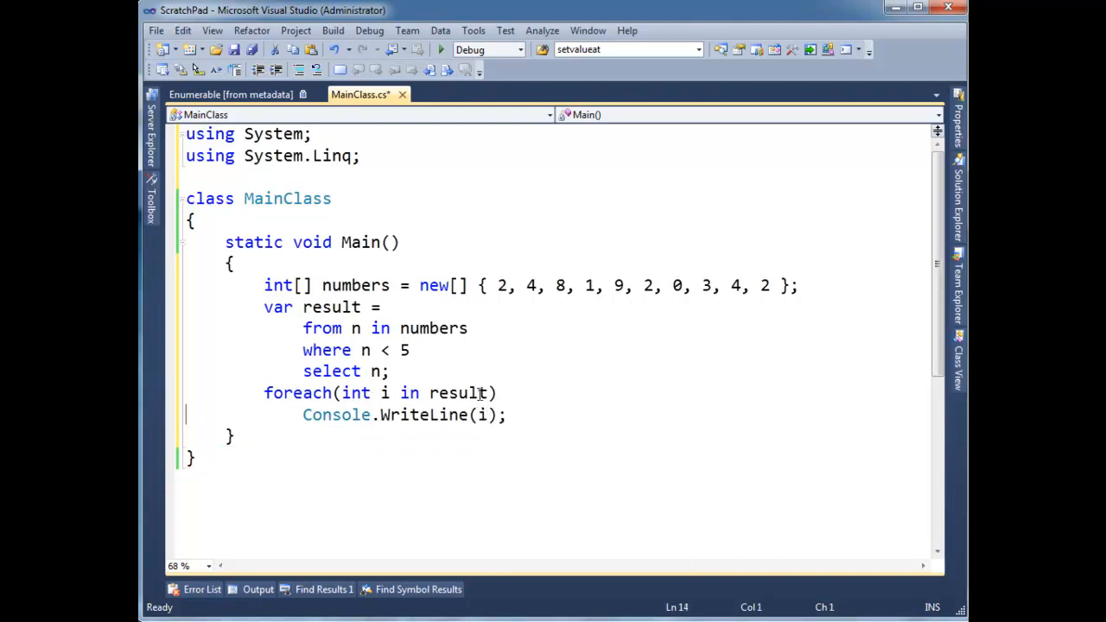
click(541, 387)
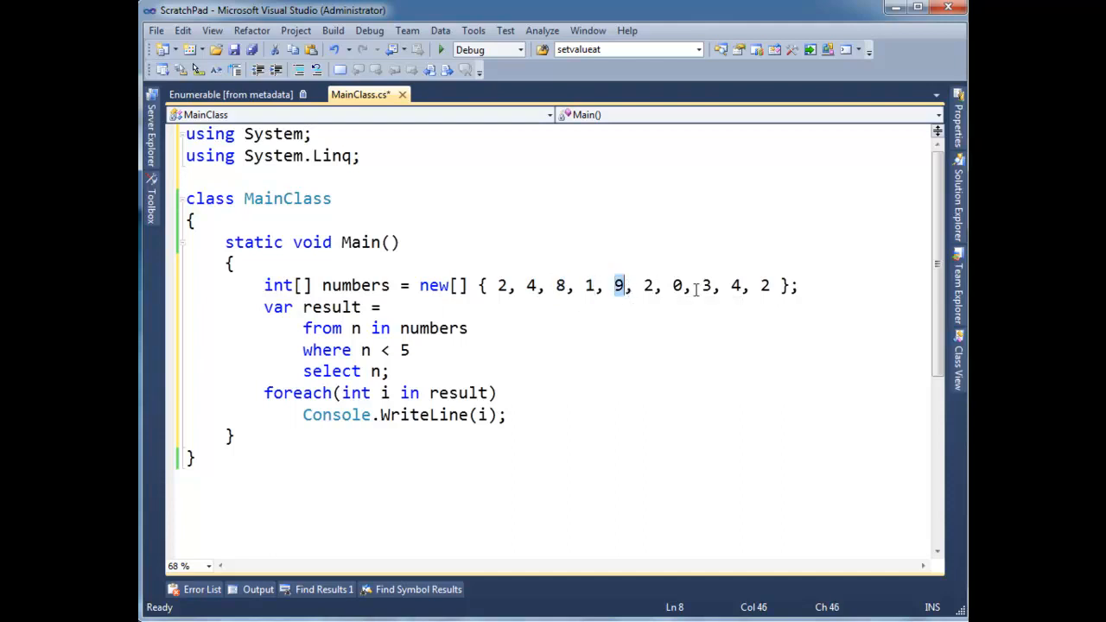
click(497, 393)
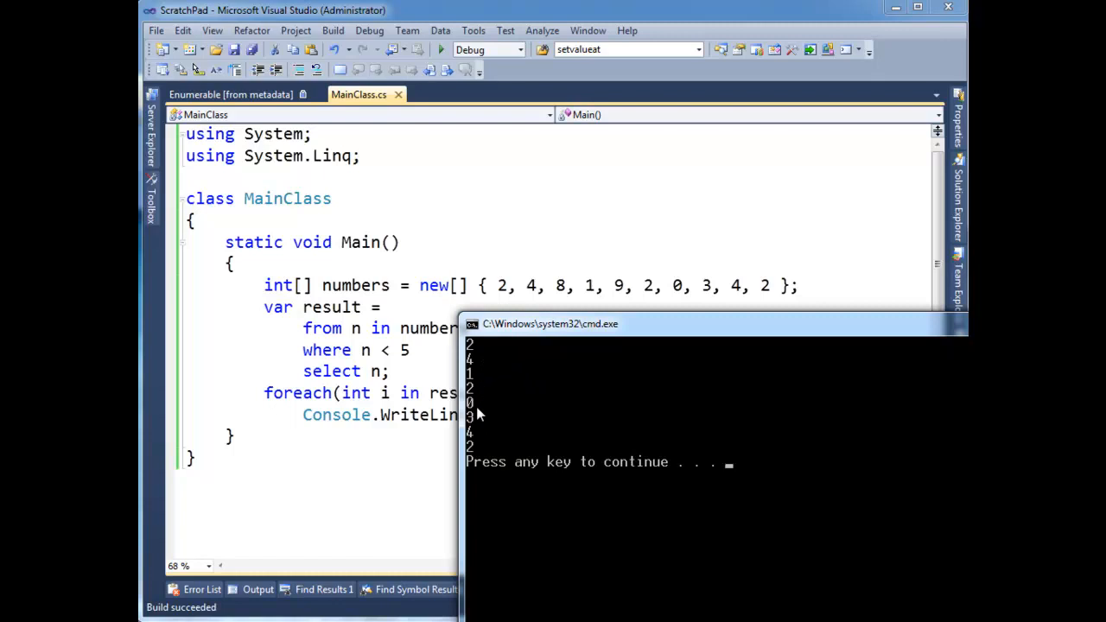
mouse_move(529, 408)
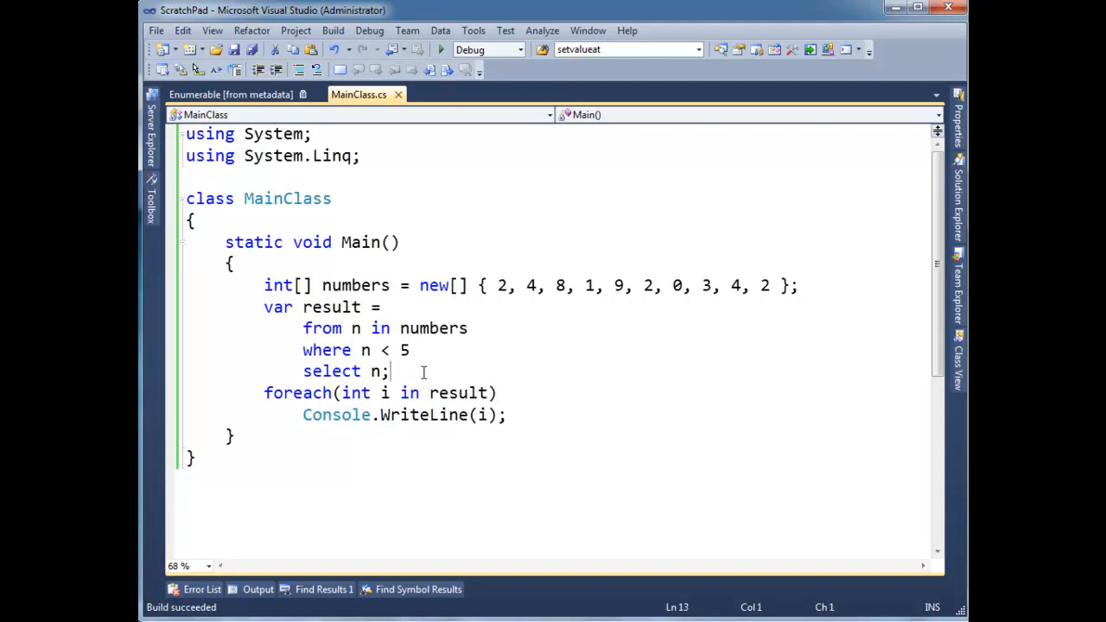
Declare char[] chars = new[] { 'c', 'p', 'o' }; after the first query.
text(char[] chars = new)
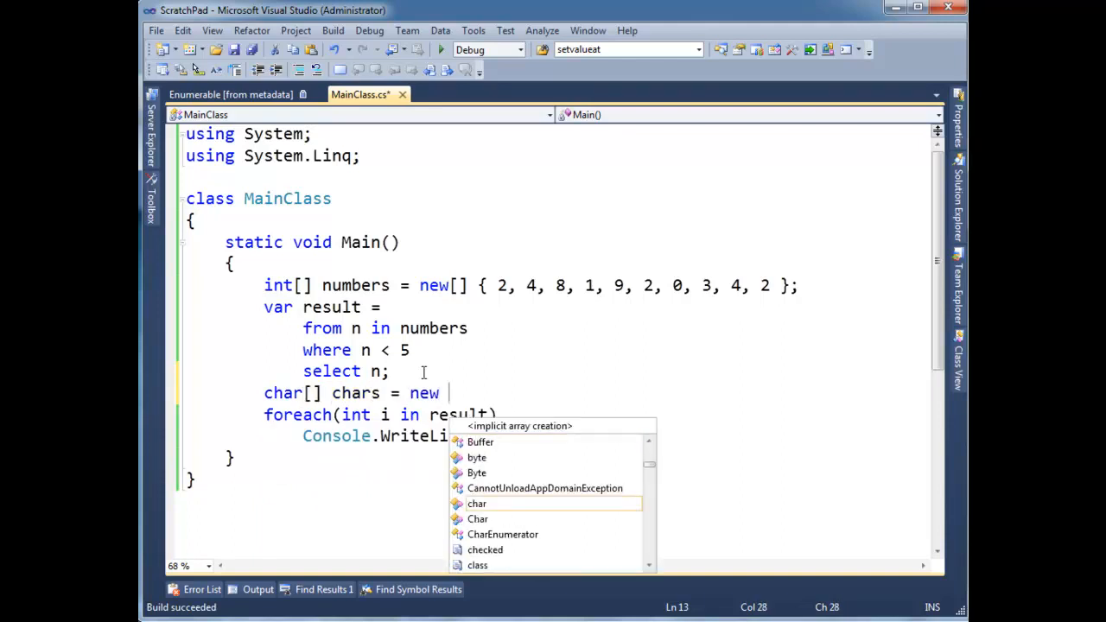
text([] {)
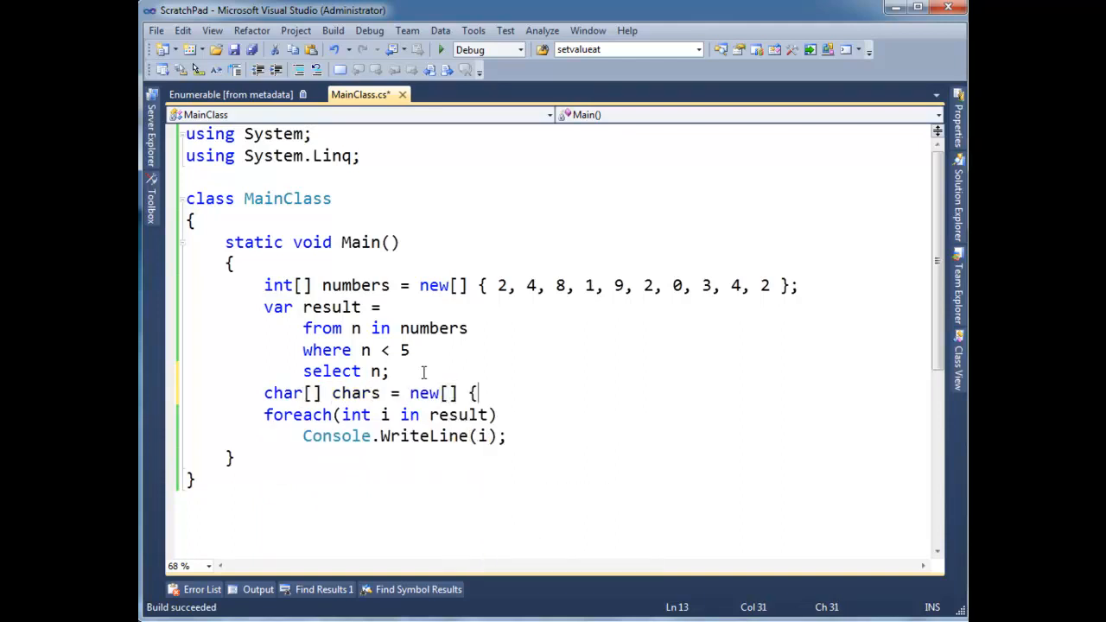
text('c')
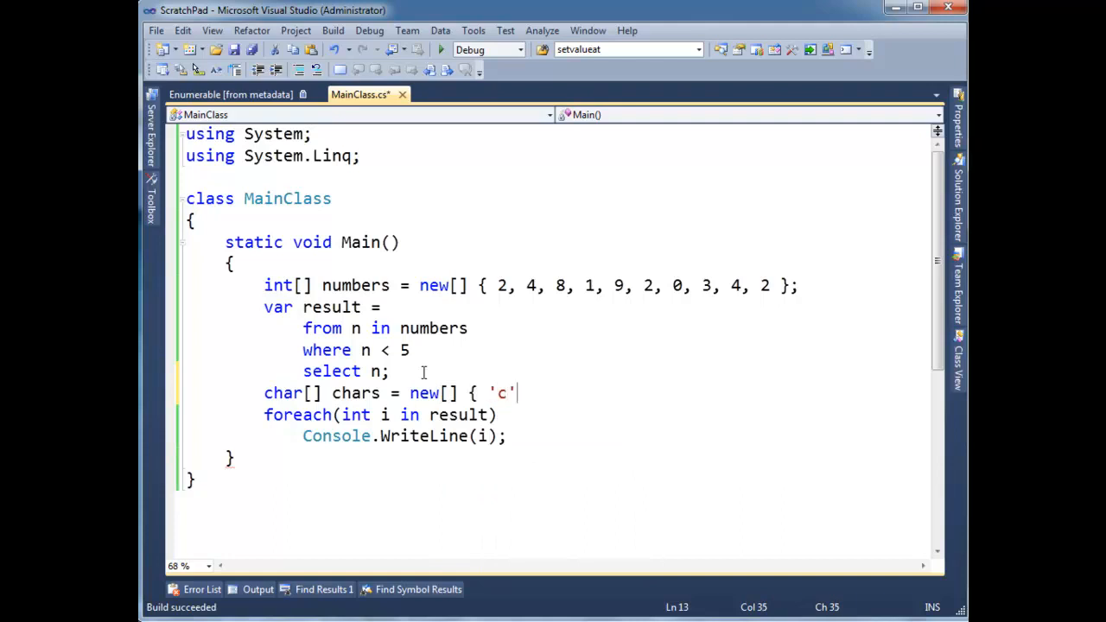
text(, 'p)
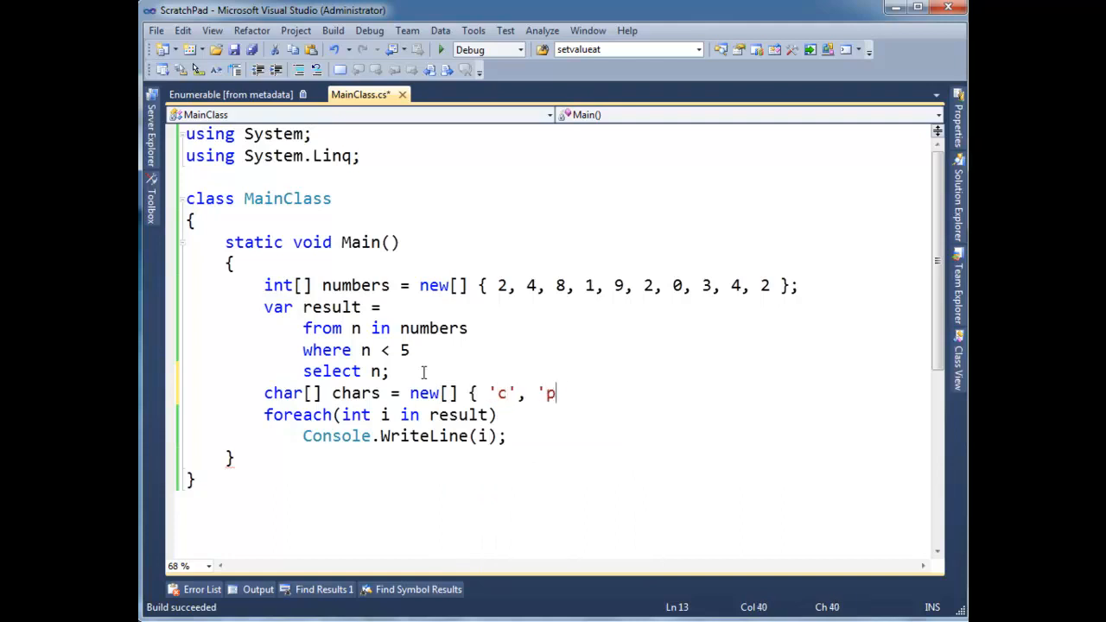
text(', ')
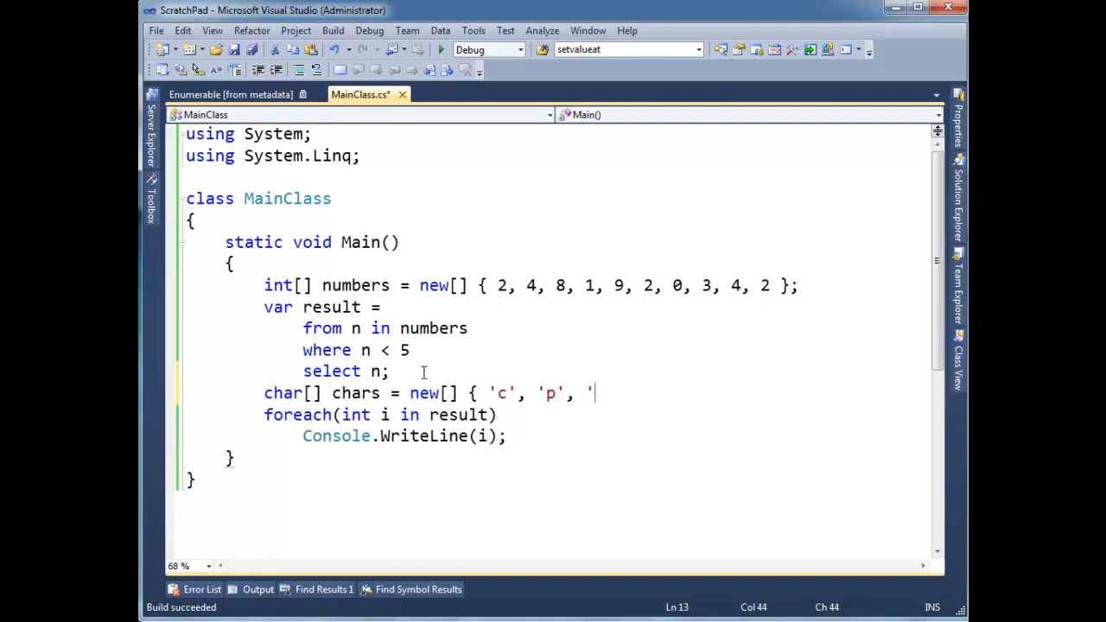
text(o' };)
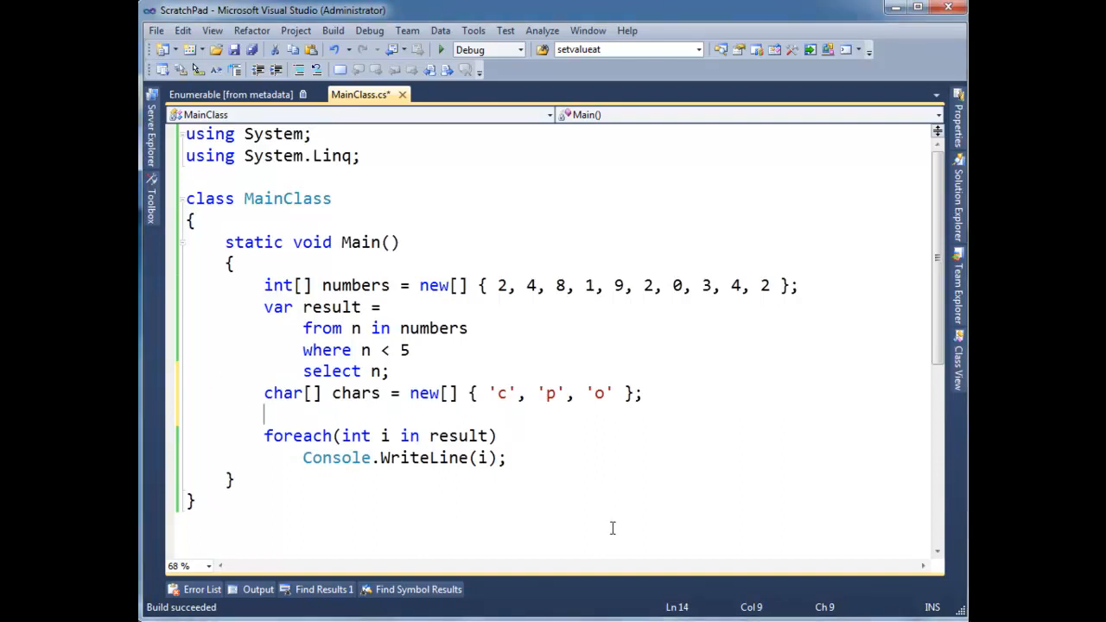
Start var vowels = from letter in chars, replacing the printing loop.
text(var)
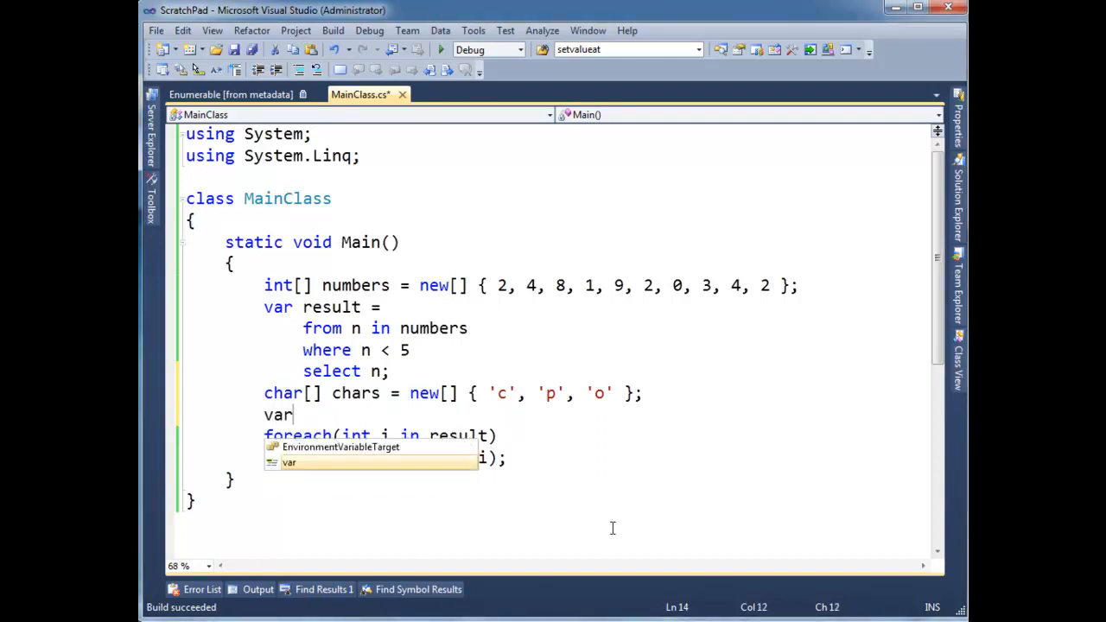
text(vowells)
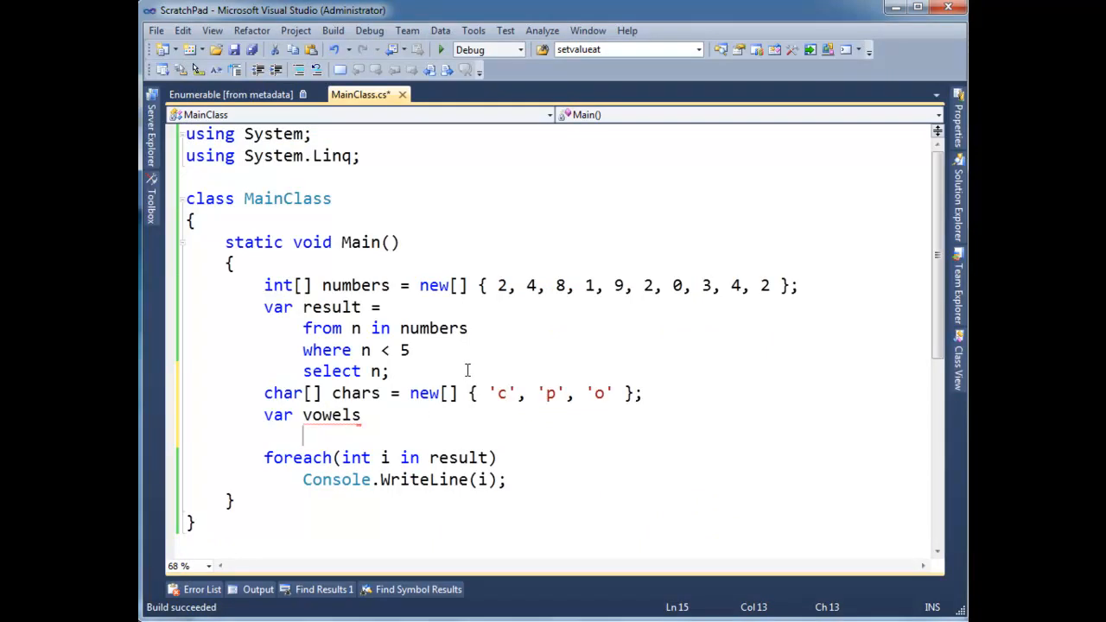
text(=)
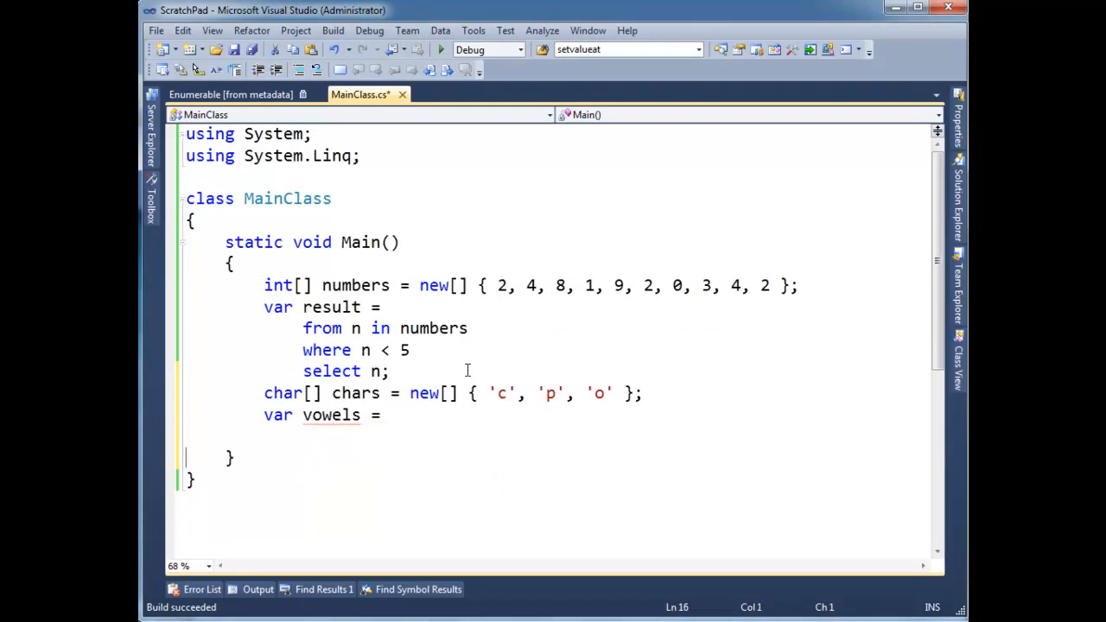
text(freom)
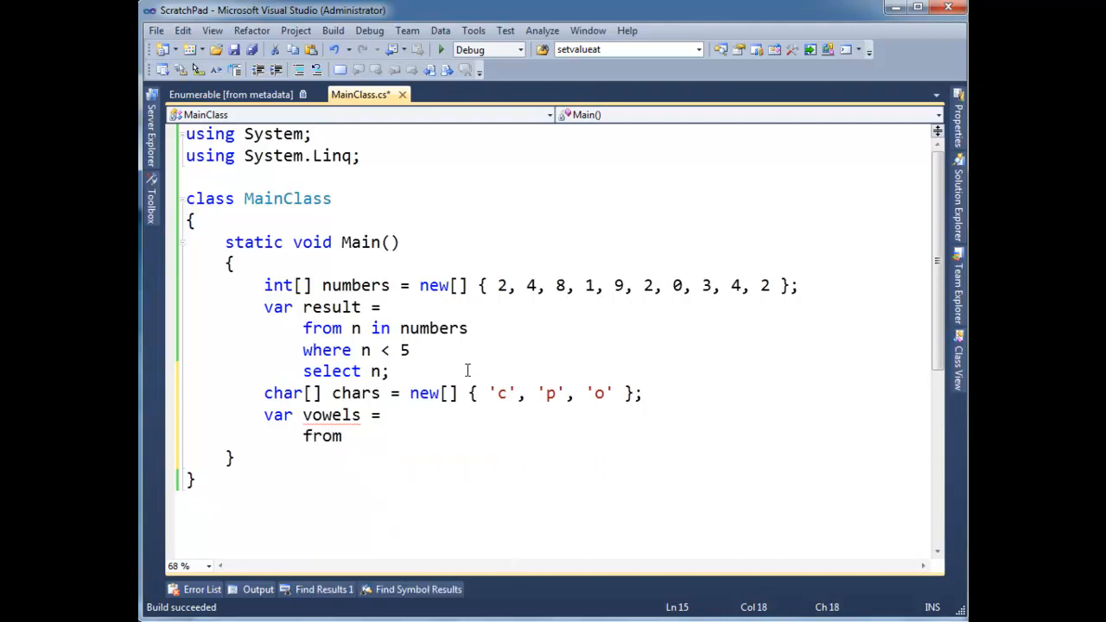
text(letter)
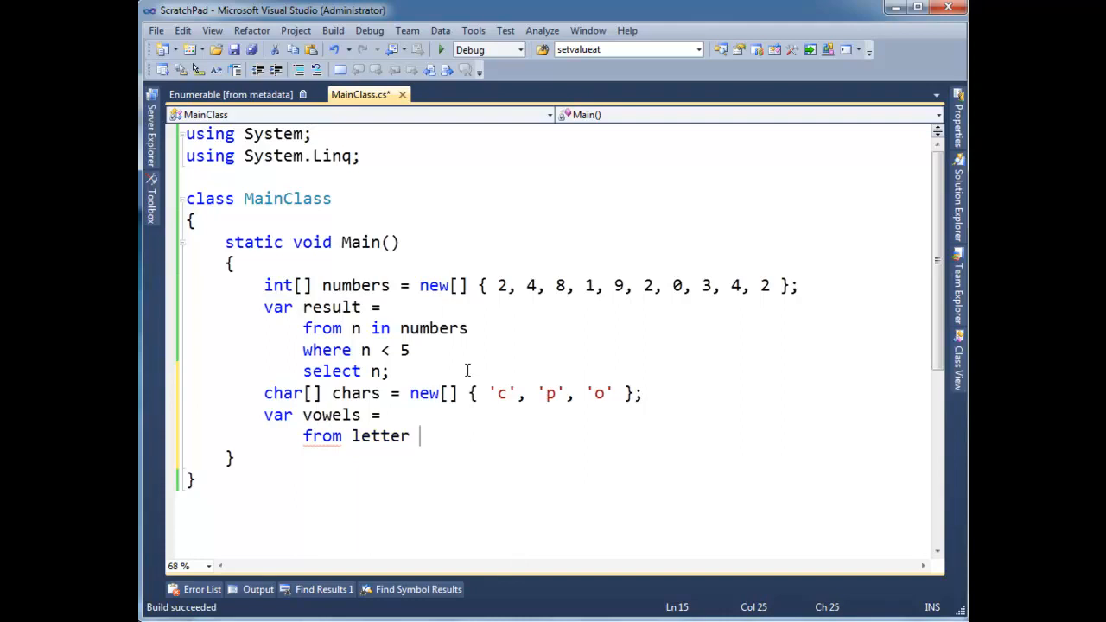
text(in chars)
text(where)
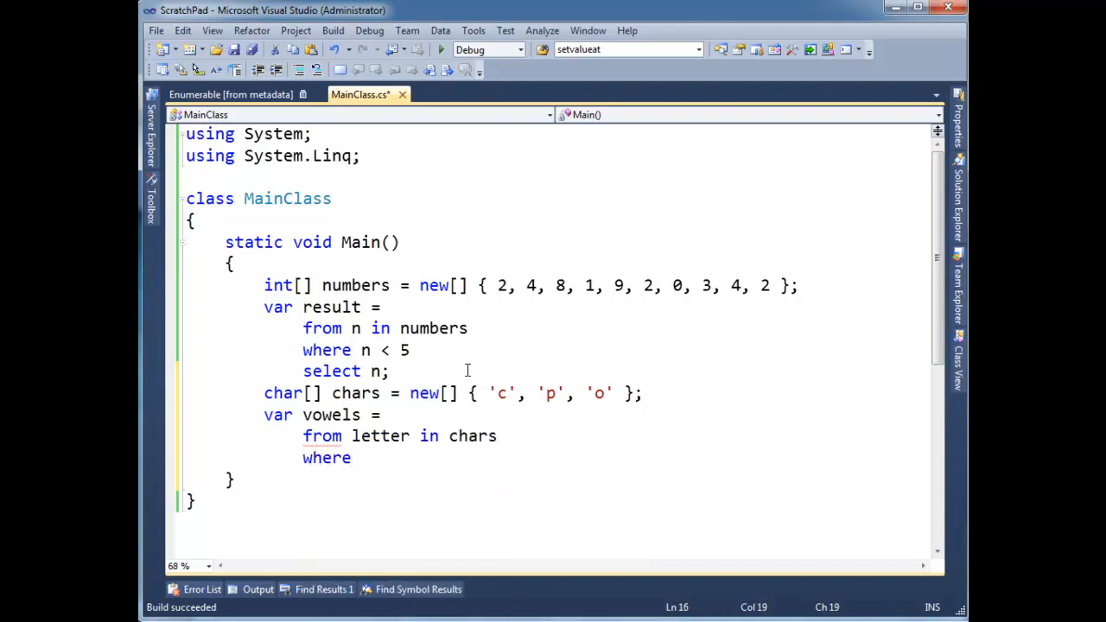
Complete the query with where letter == 'a' || letter == 'o' select letter;.
text(leet)
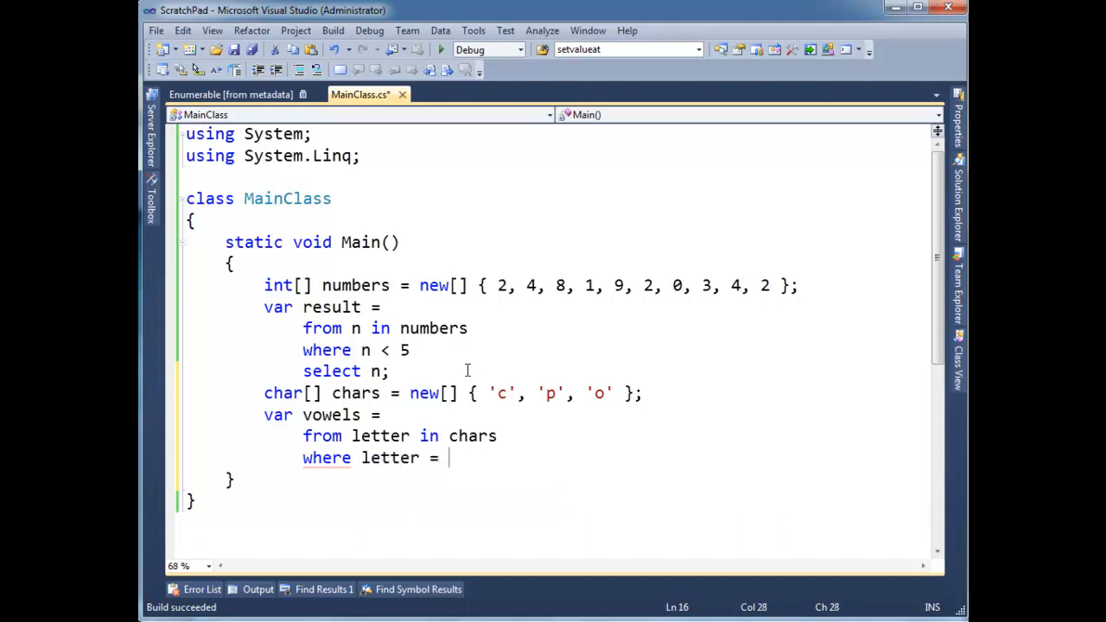
text(= ')
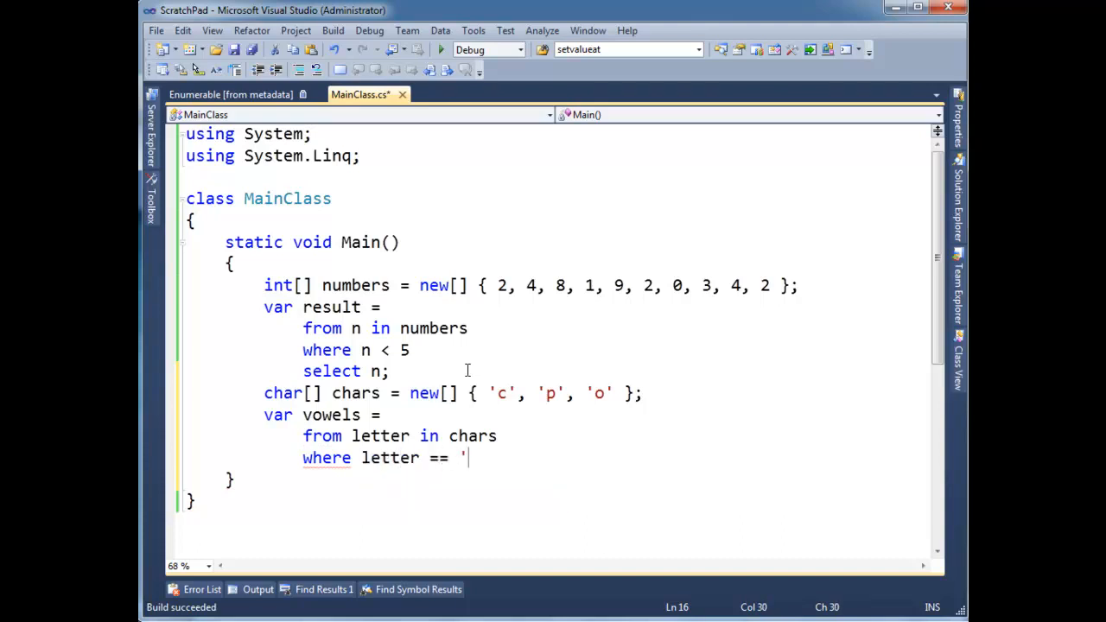
text(a)
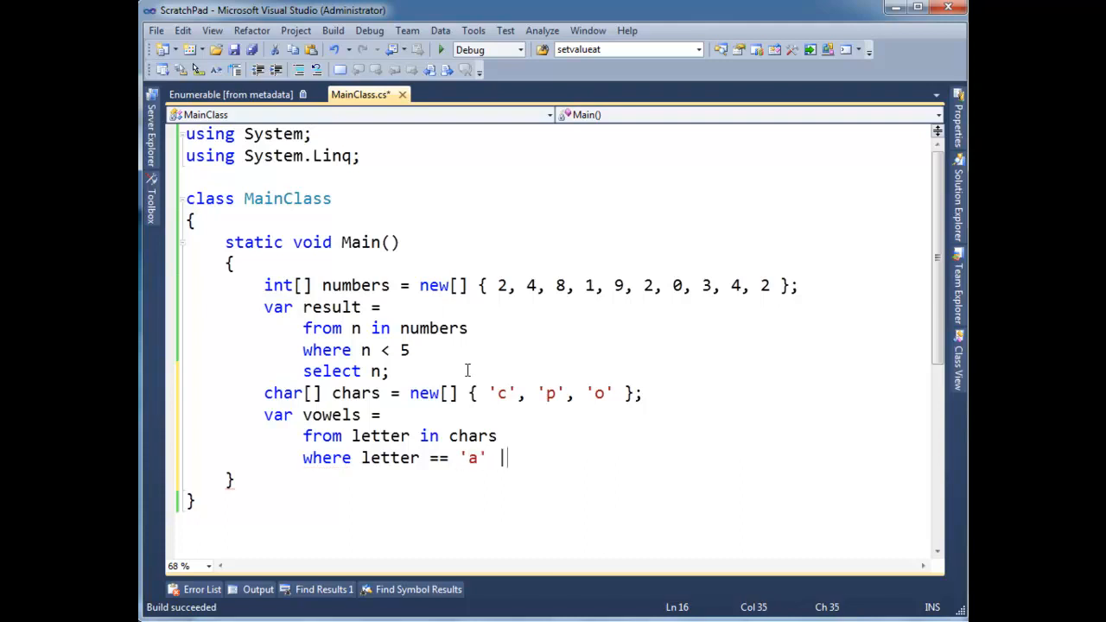
text(|| let)
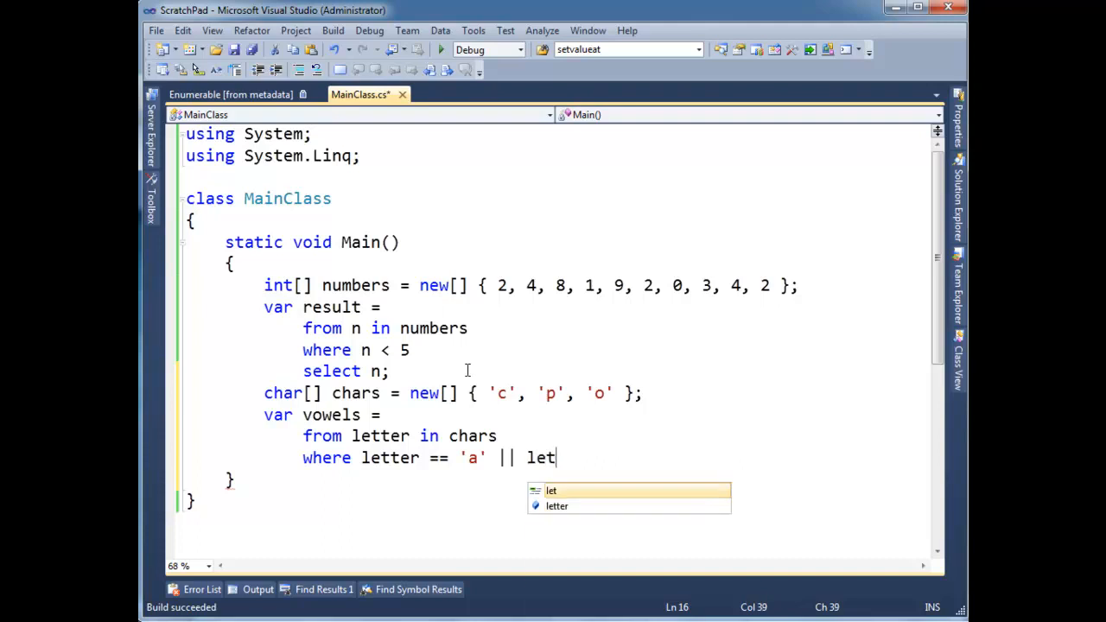
text(ter ==)
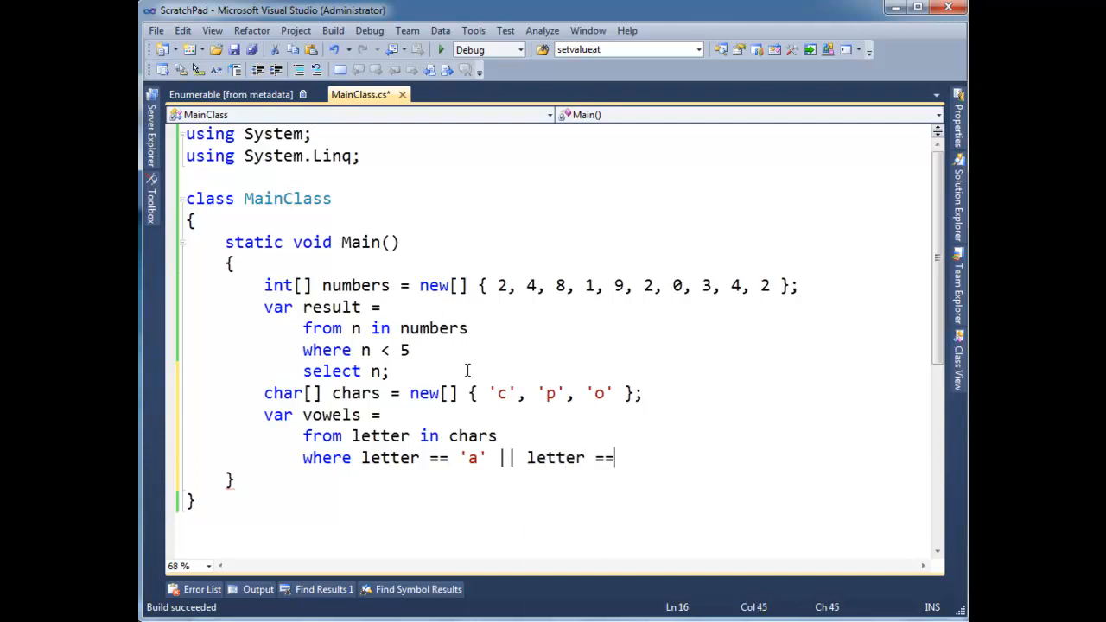
text('o')
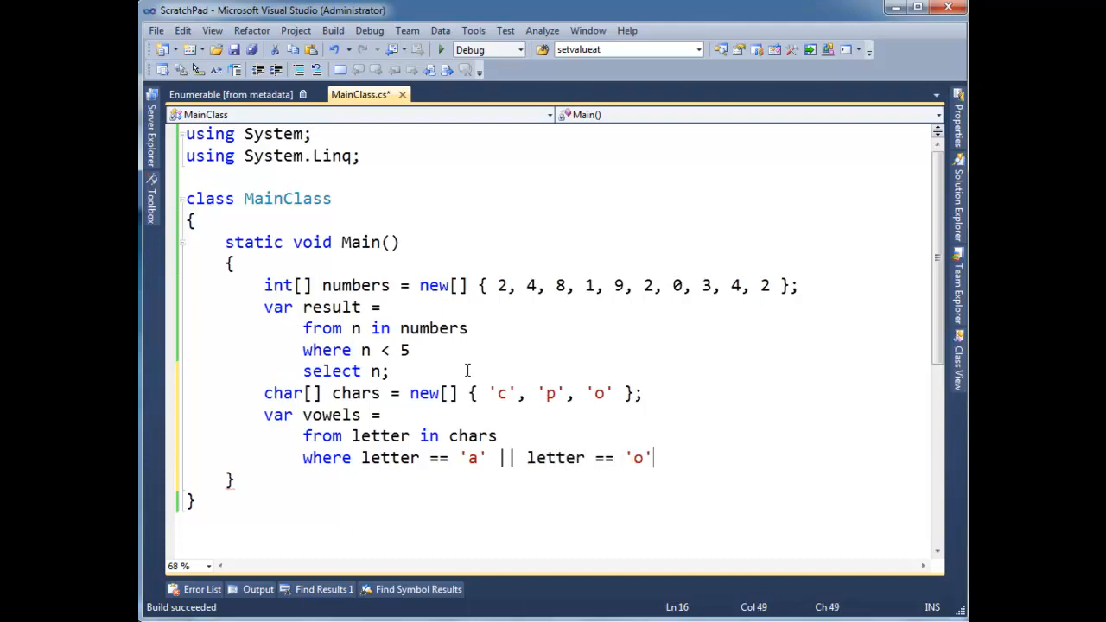
text(s)
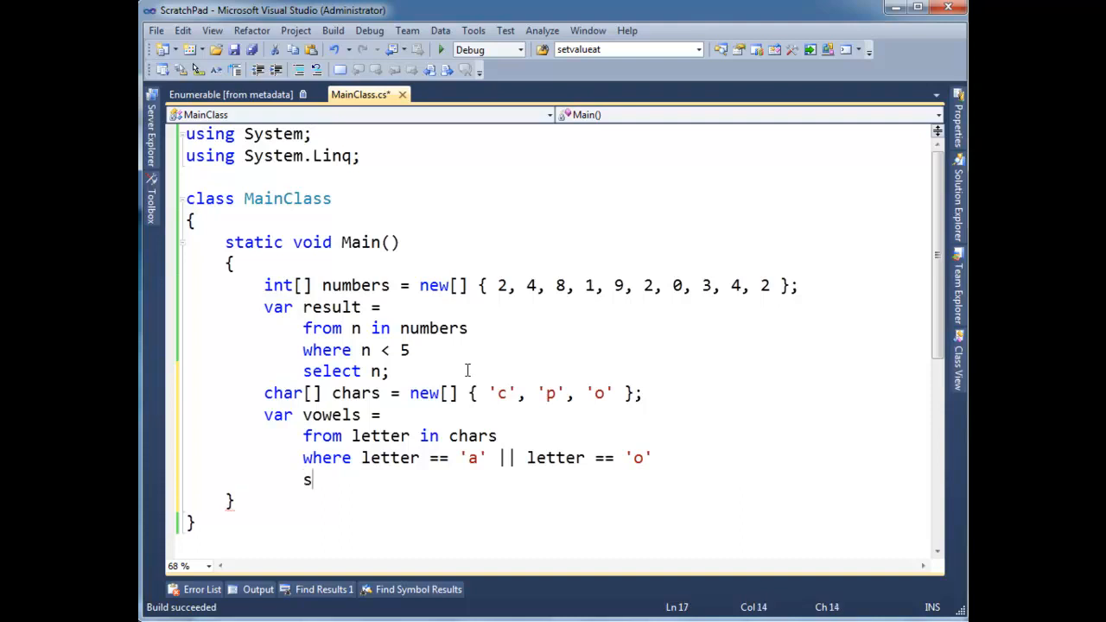
text(elect letter;)
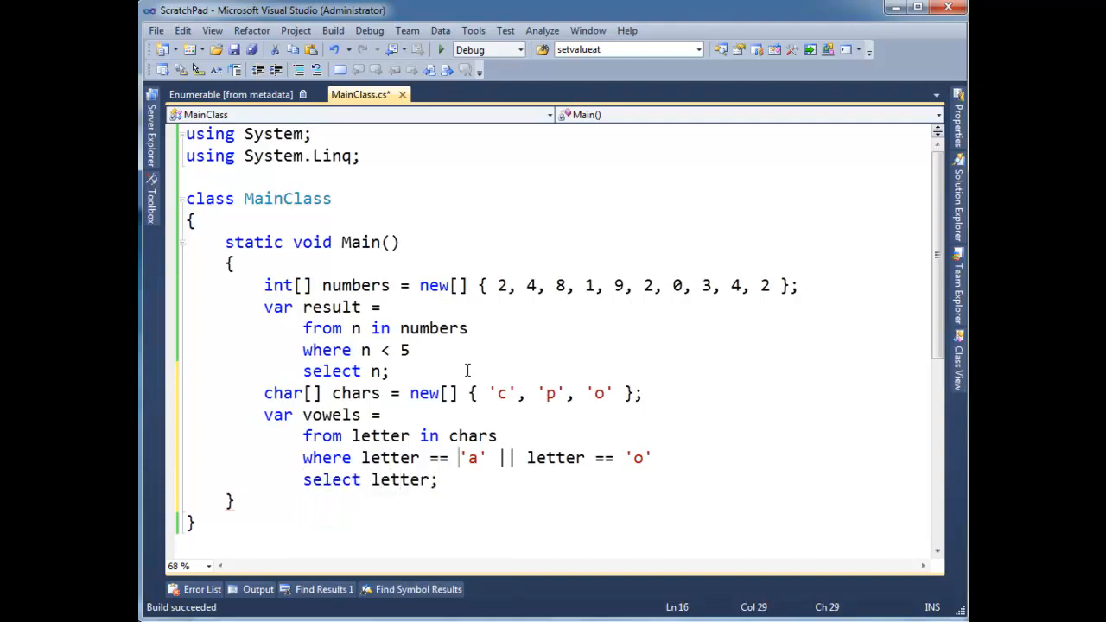
Extend the where clause with letter == 'e', 'i' and 'u' checks across several lines.
text(||)
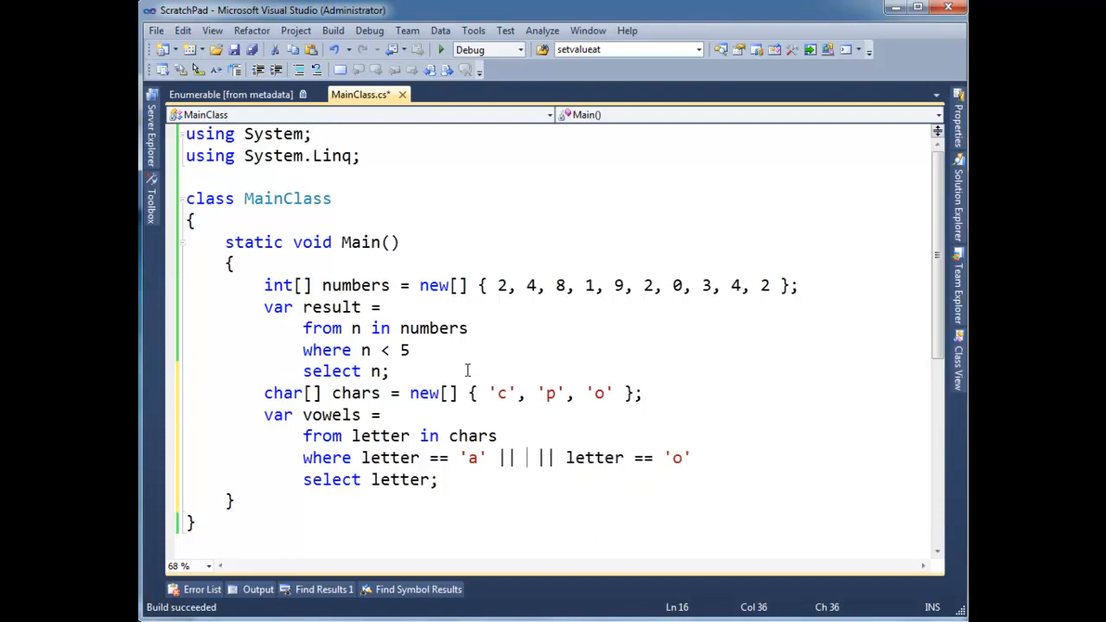
text(letter =)
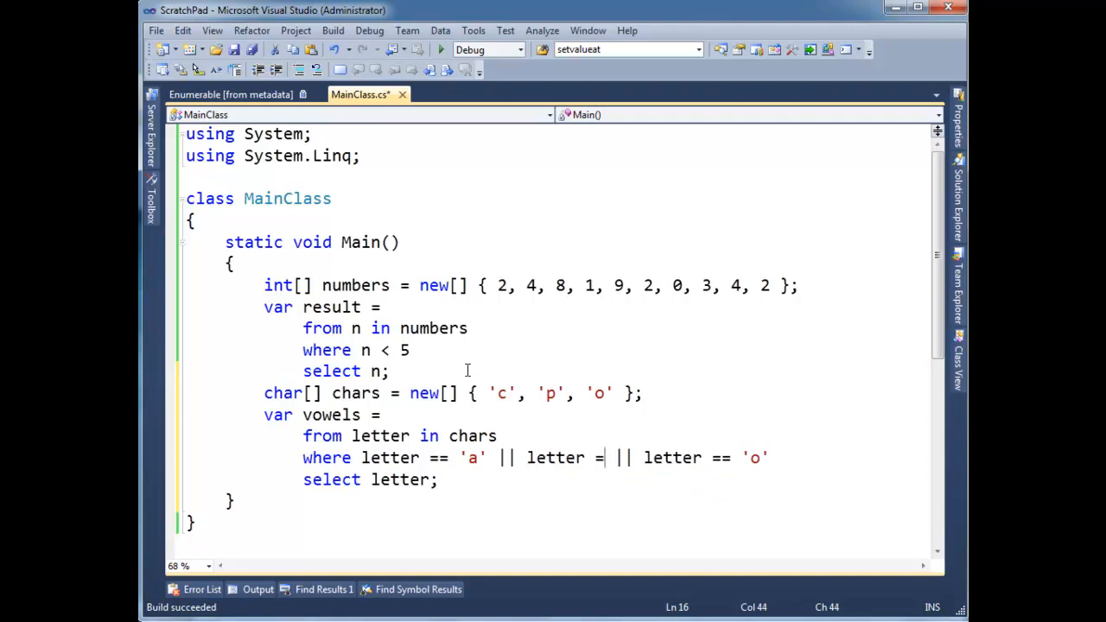
text(= 'e')
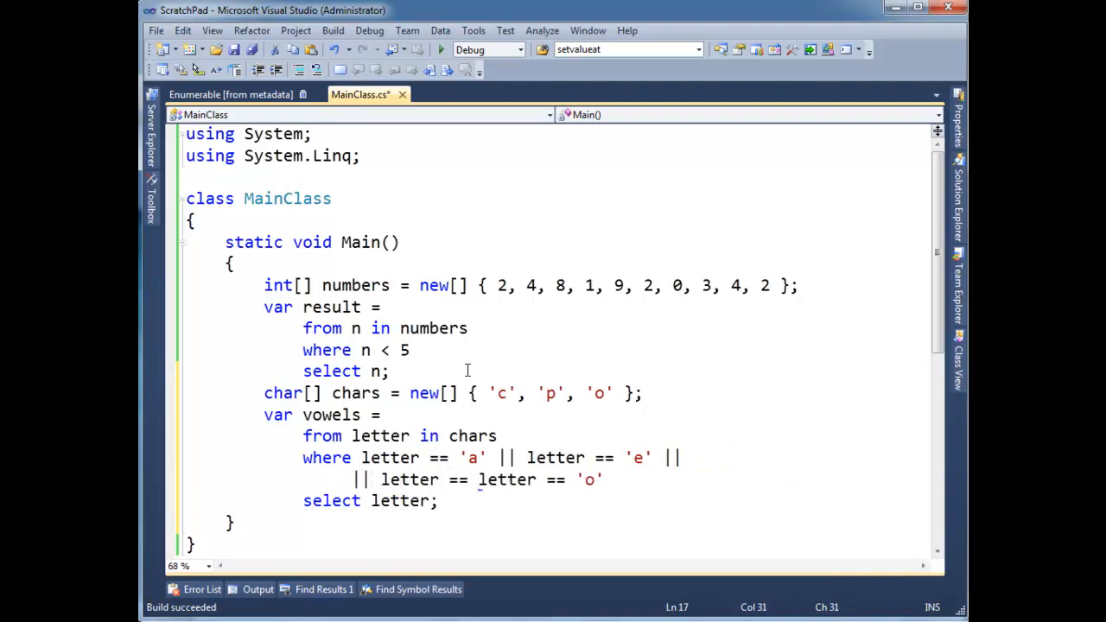
text('i' ||)
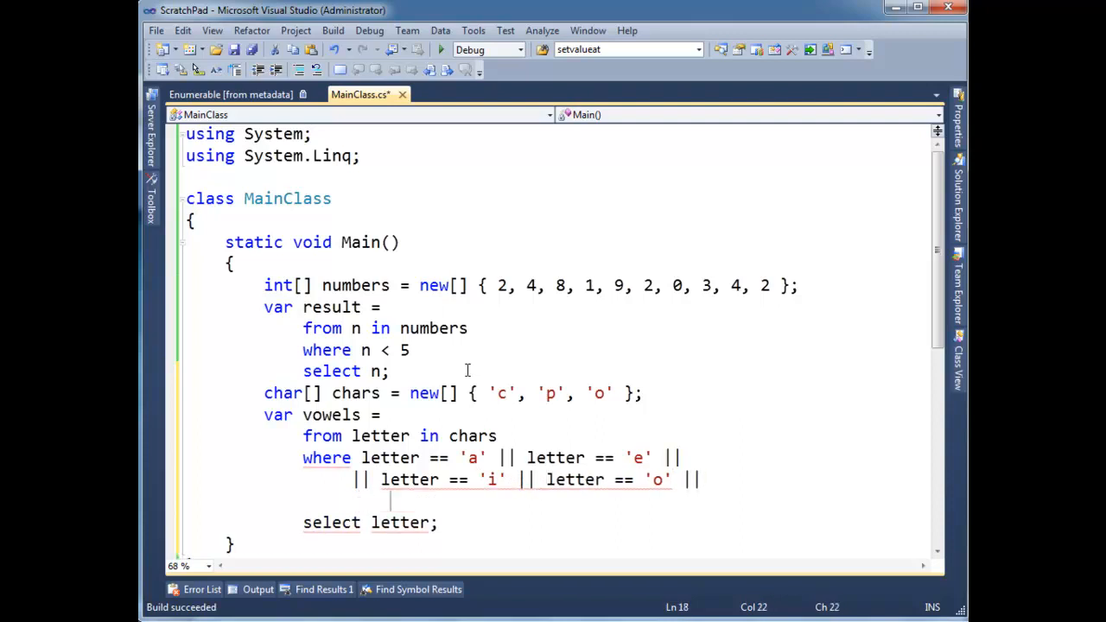
text(letter =)
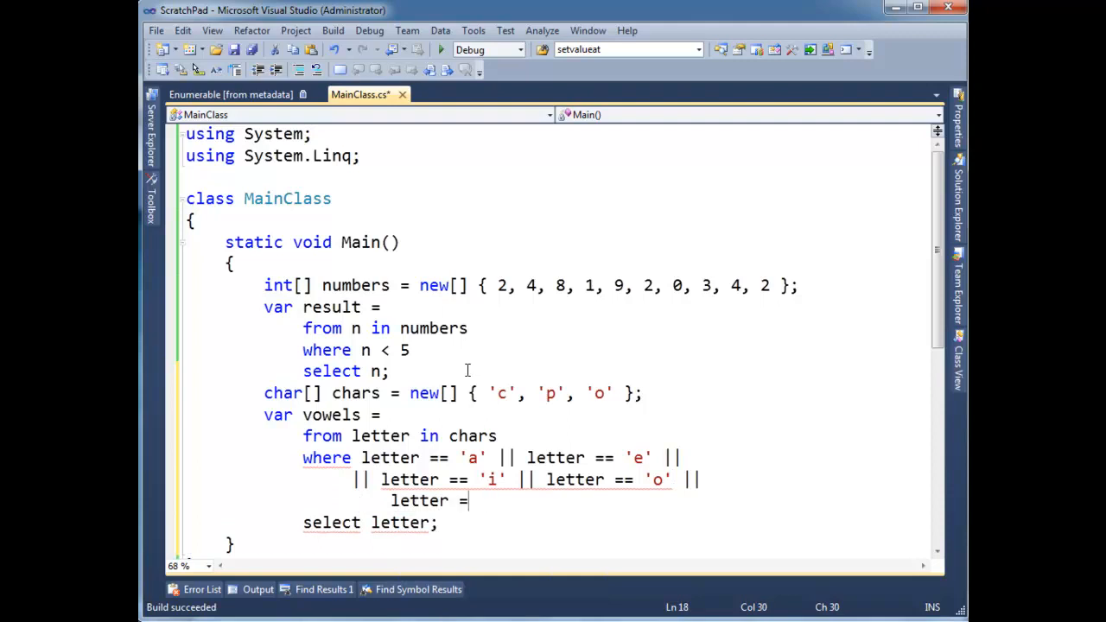
text(= ')
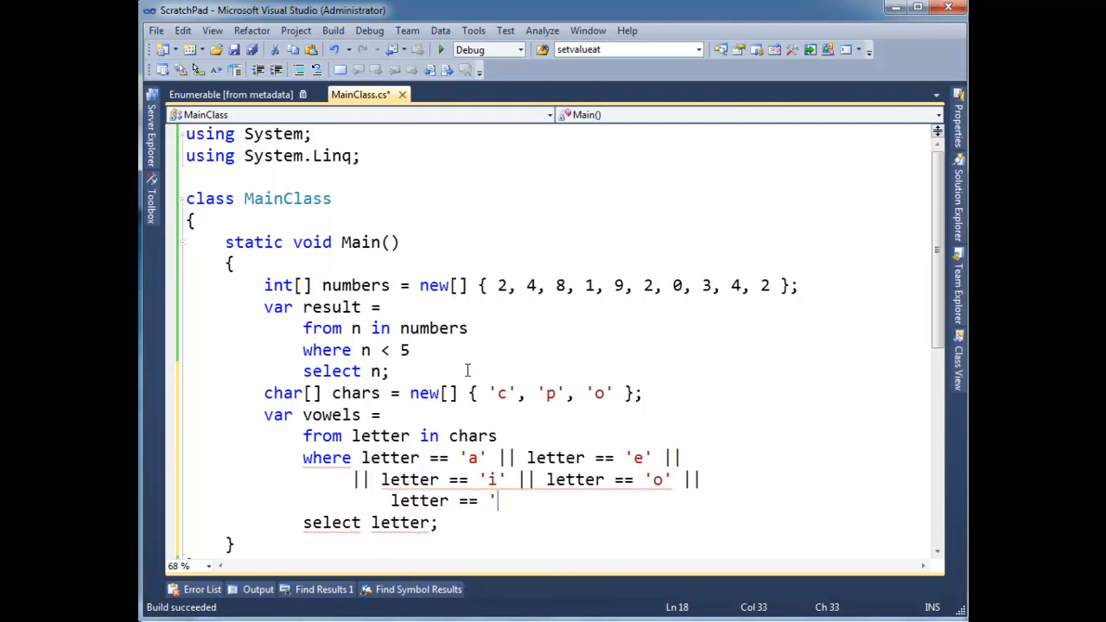
text(u')
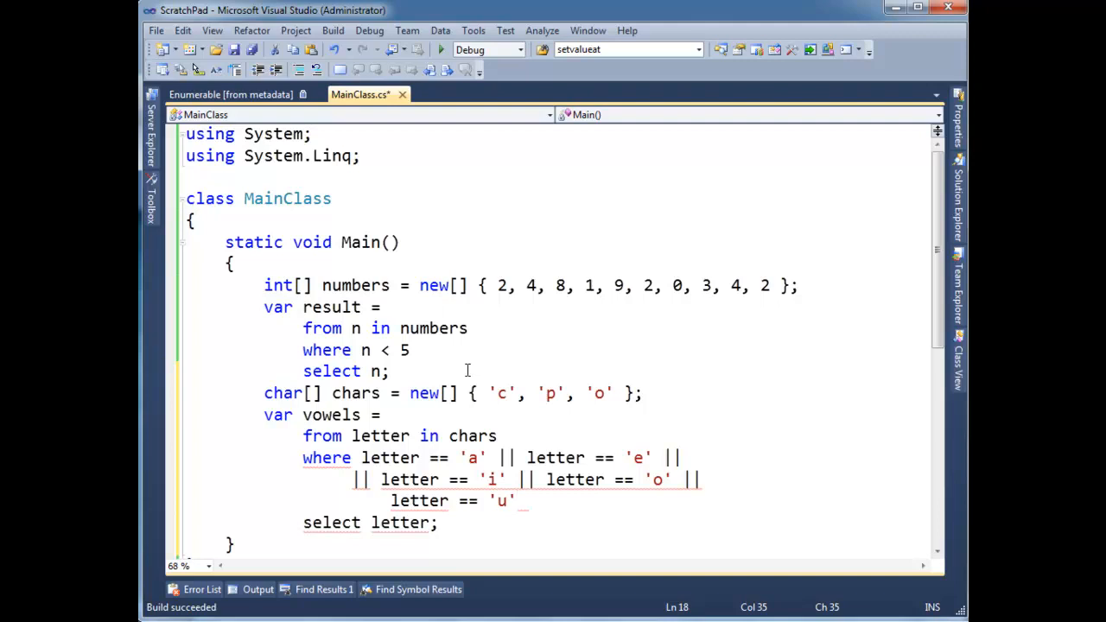
mouse_move(524, 519)
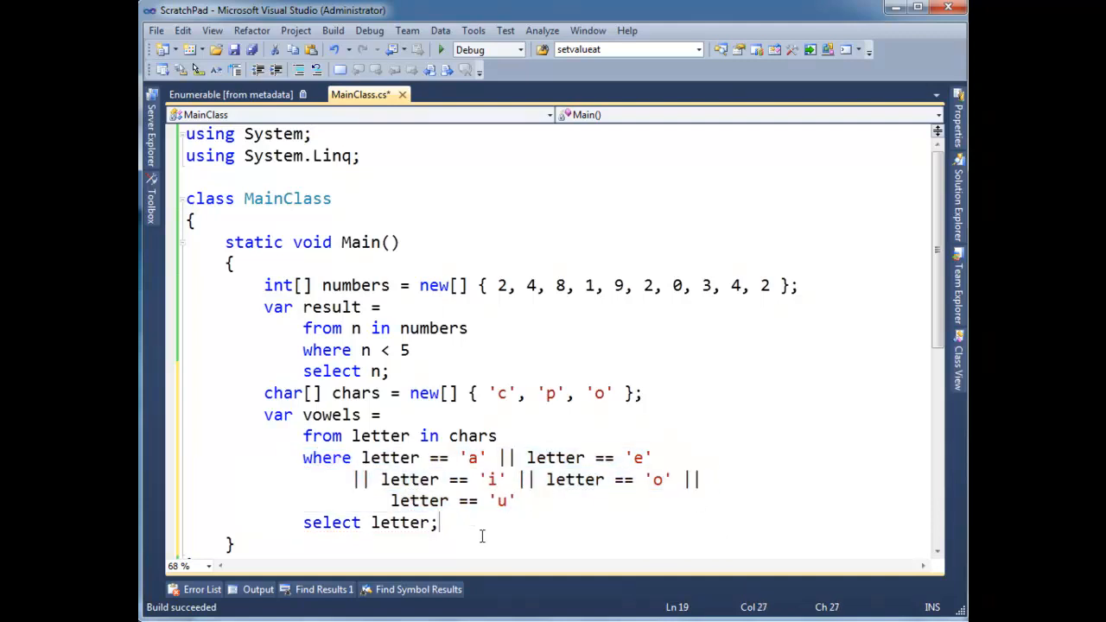
mouse_move(726, 323)
text(, )
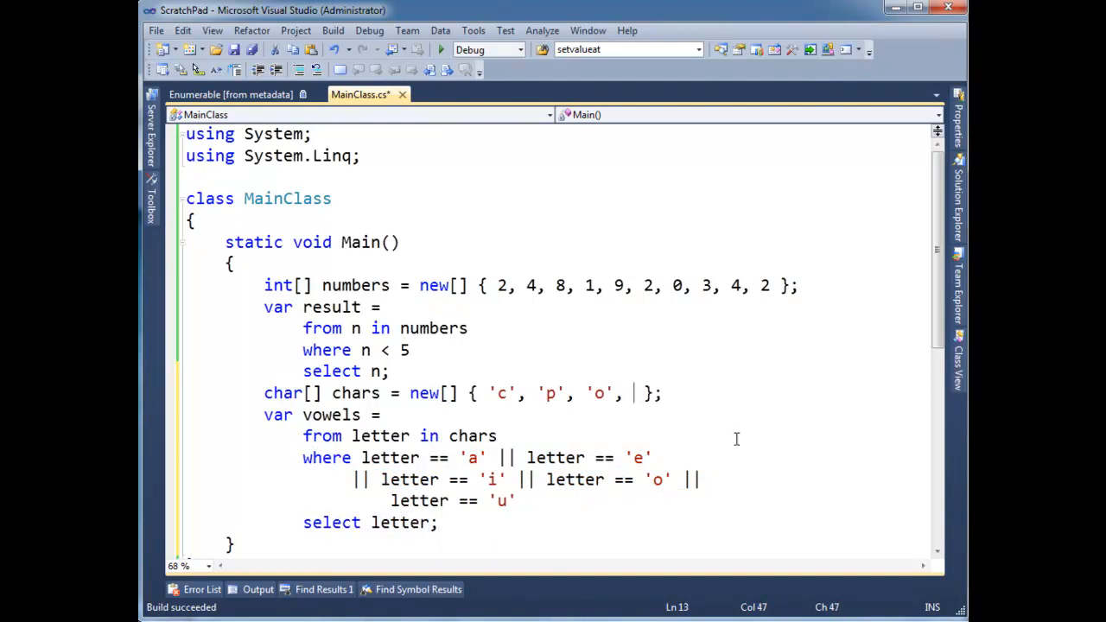
Append 't' and 'i' to the chars array initializer.
text('p')
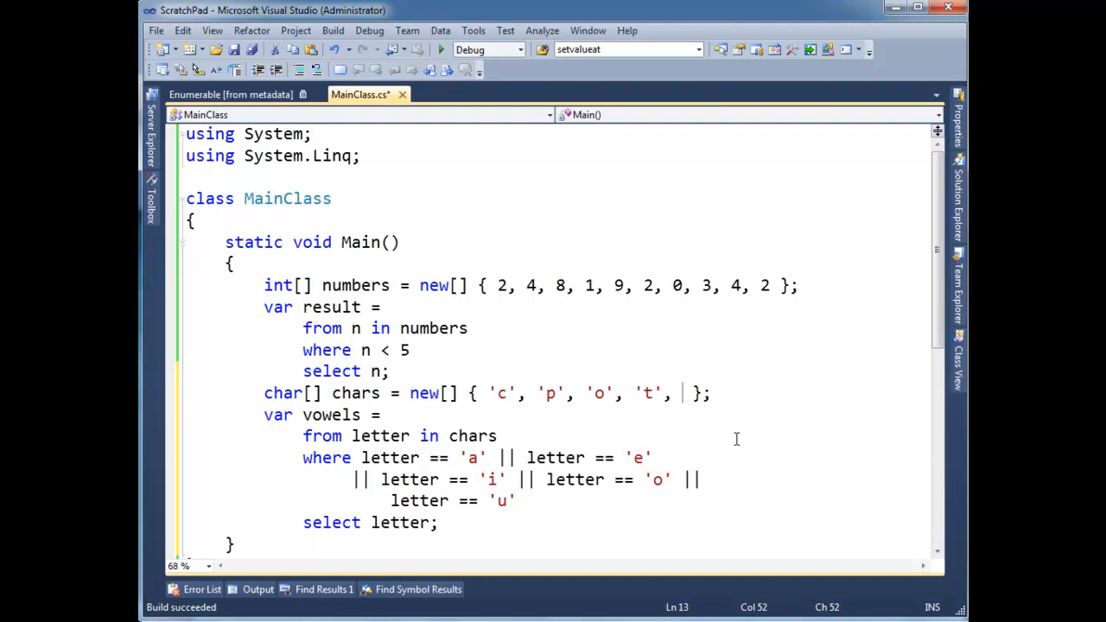
text('i')
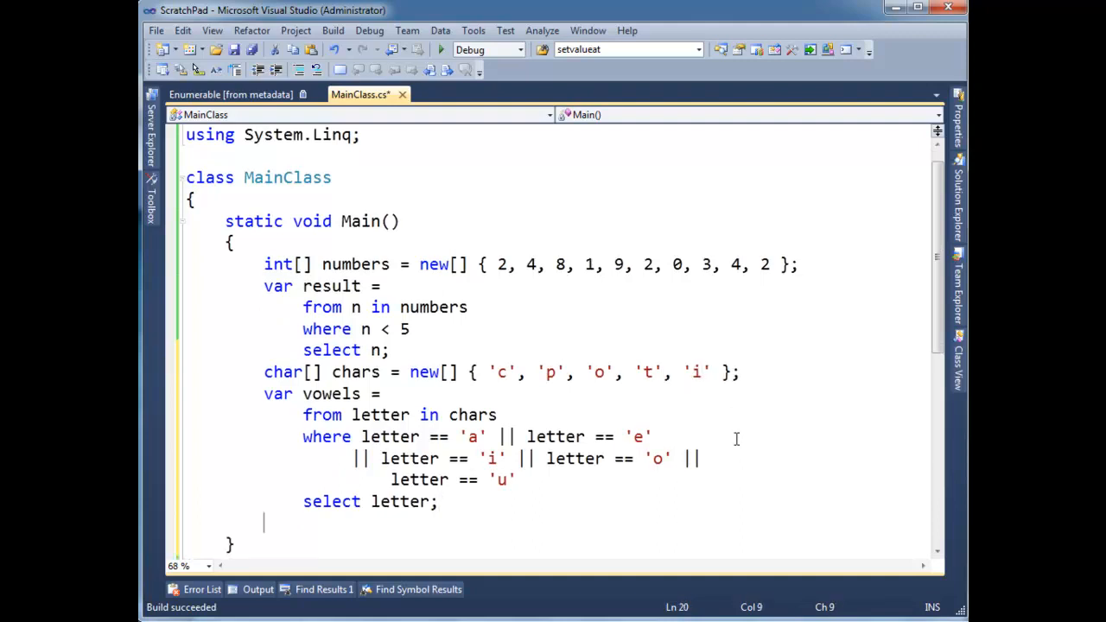
Add foreach(char c in vowels) with Console.WriteLine(c); to print each vowel.
text(foreach(c)
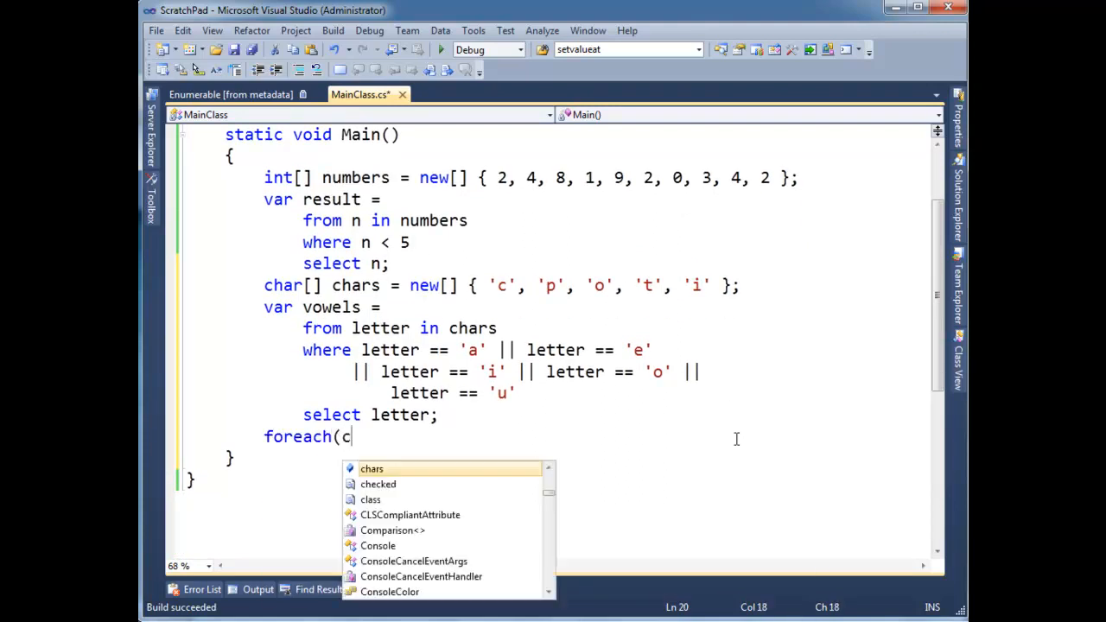
text(har c in vowels)
text(Console.WriteLine(c);)
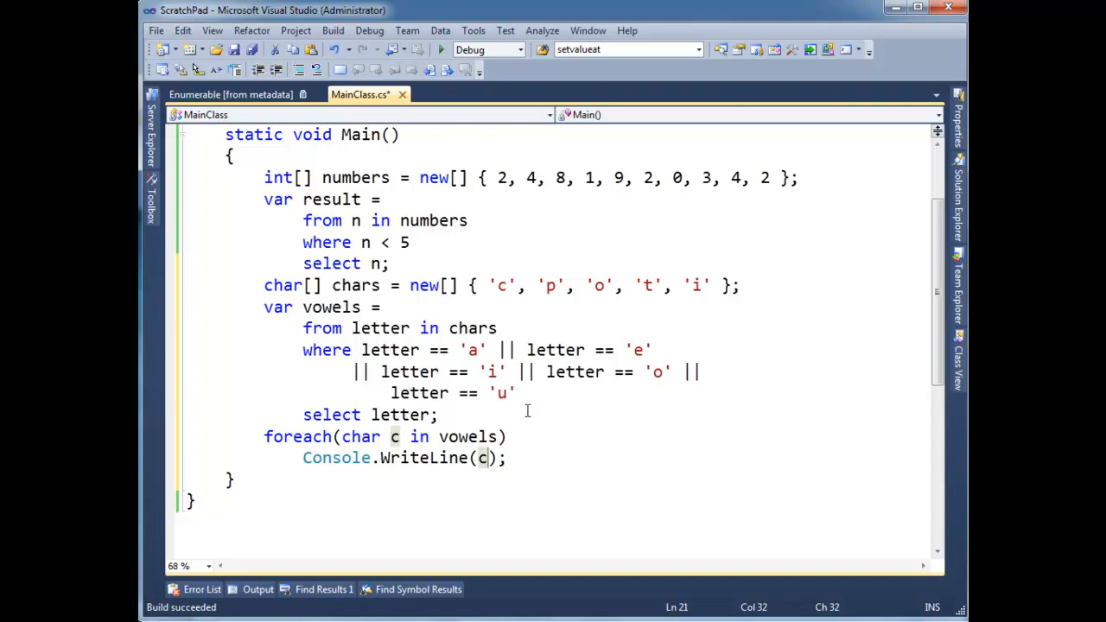
click(510, 457)
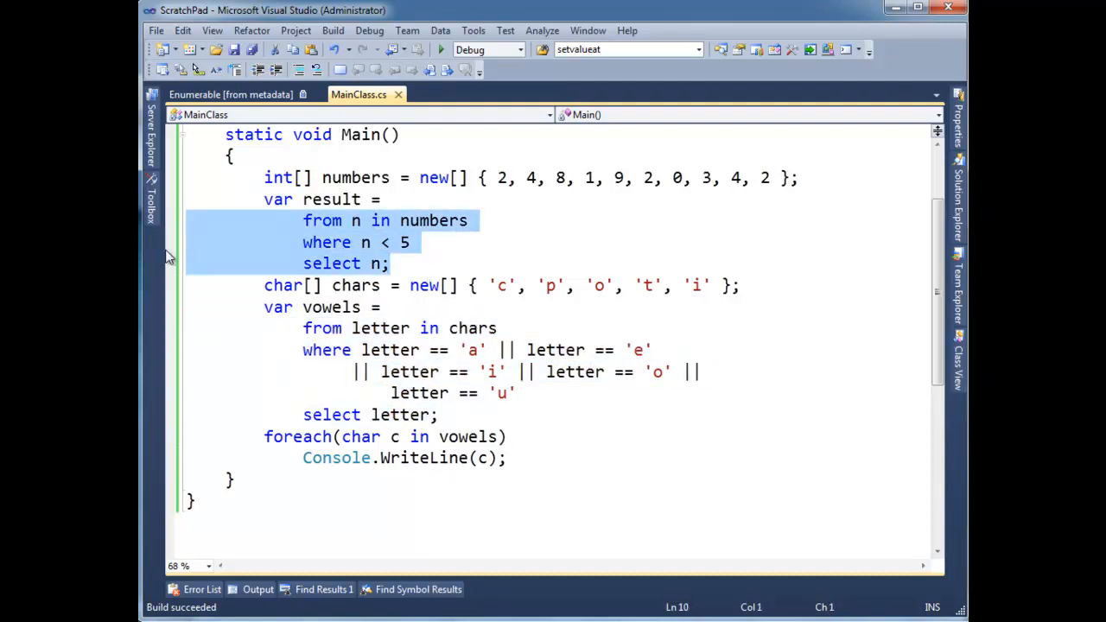
mouse_move(207, 315)
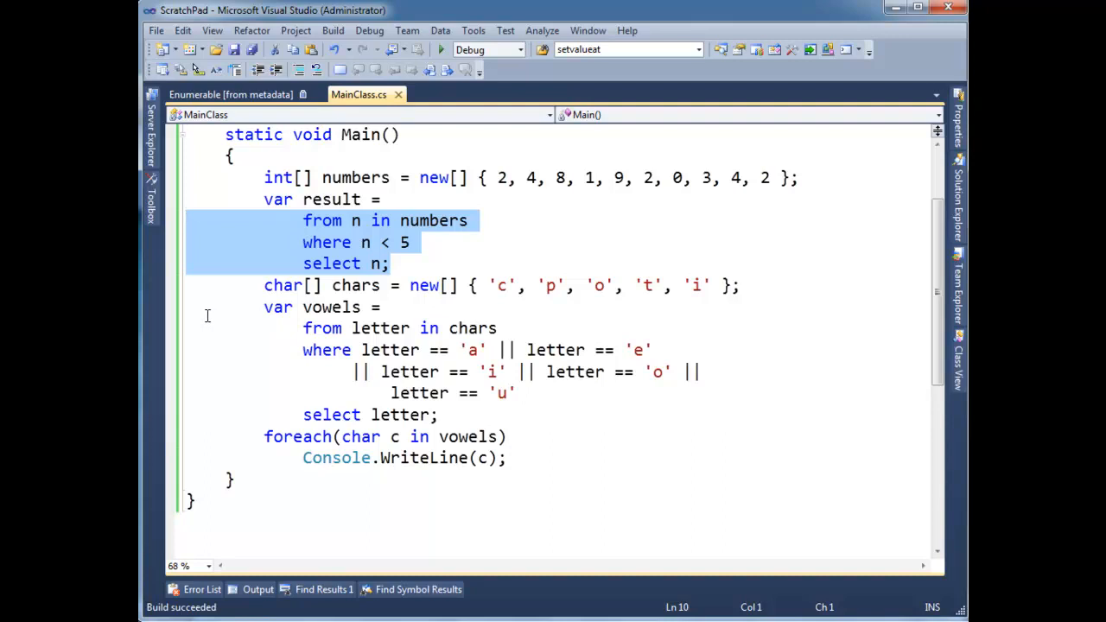
Save MainClass.cs with both queries intact and clear the editor selection.
click(311, 328)
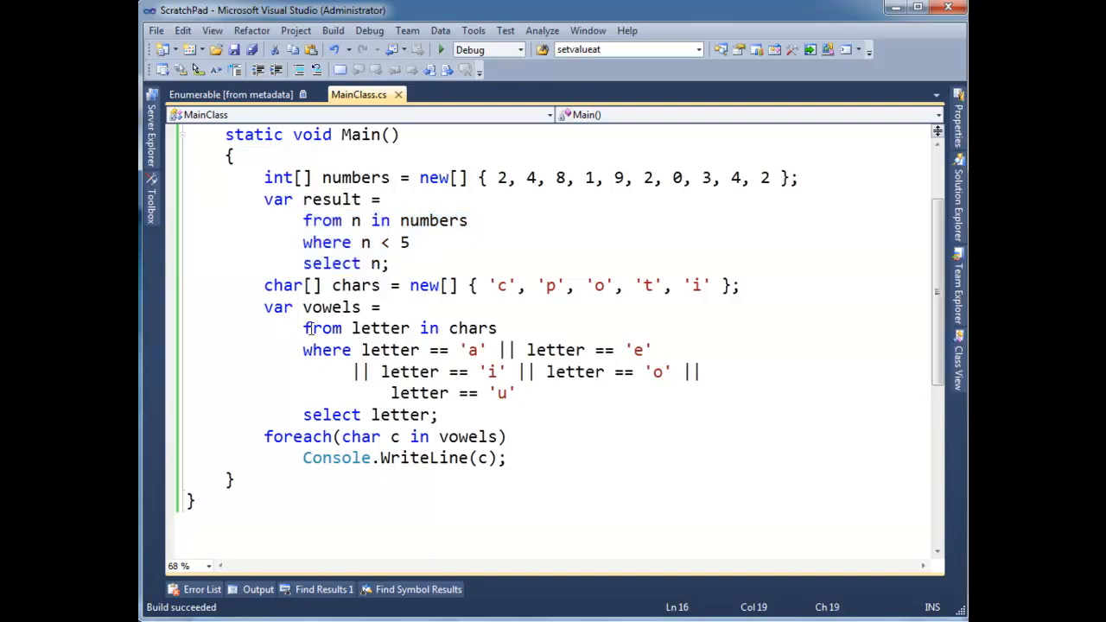
click(718, 402)
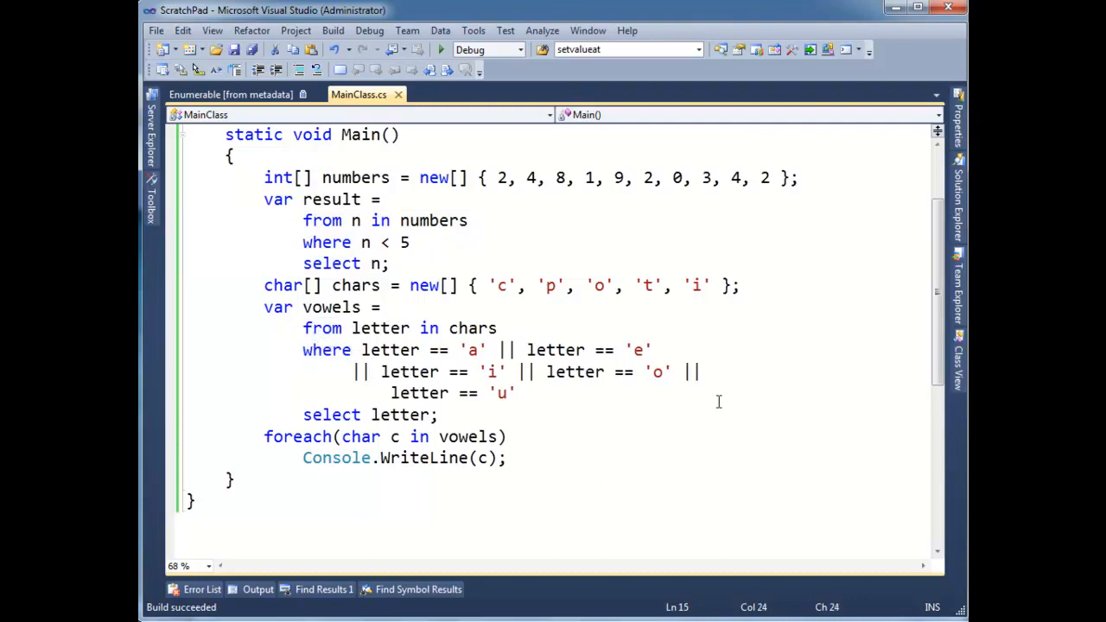